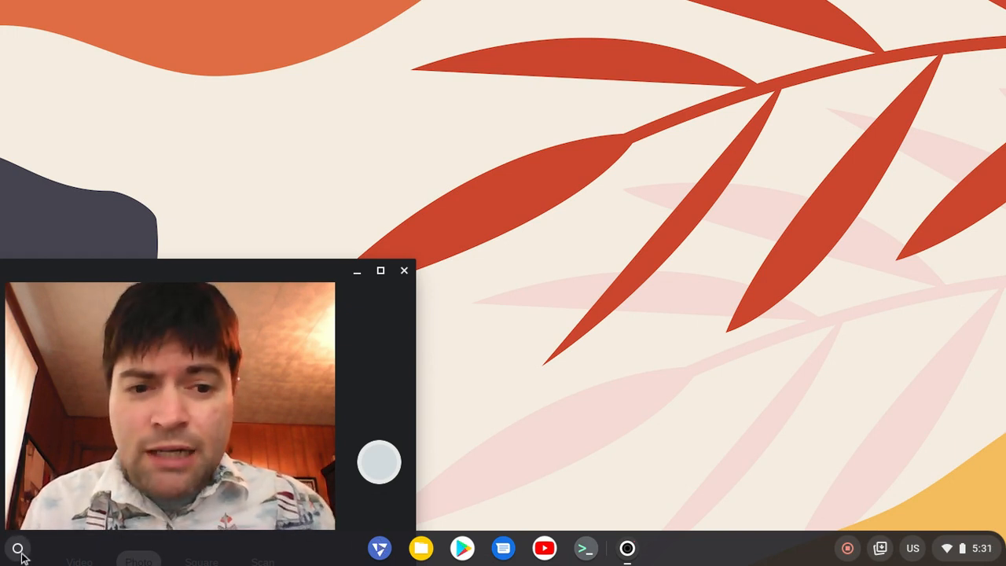
Step: Launch the FydeOS Web Store from the launcher's installed-apps grid
left_click(17, 547)
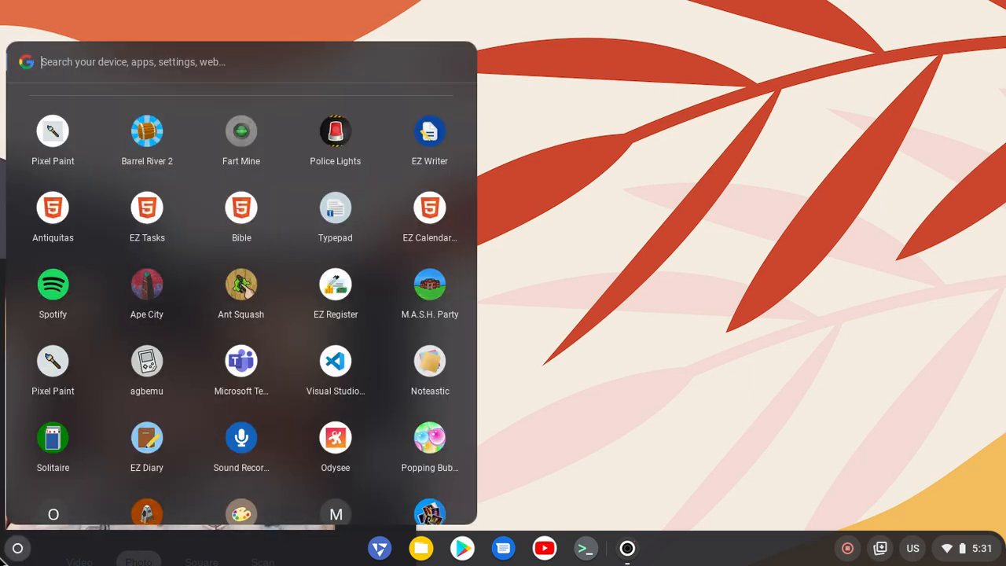
scroll("down", 3)
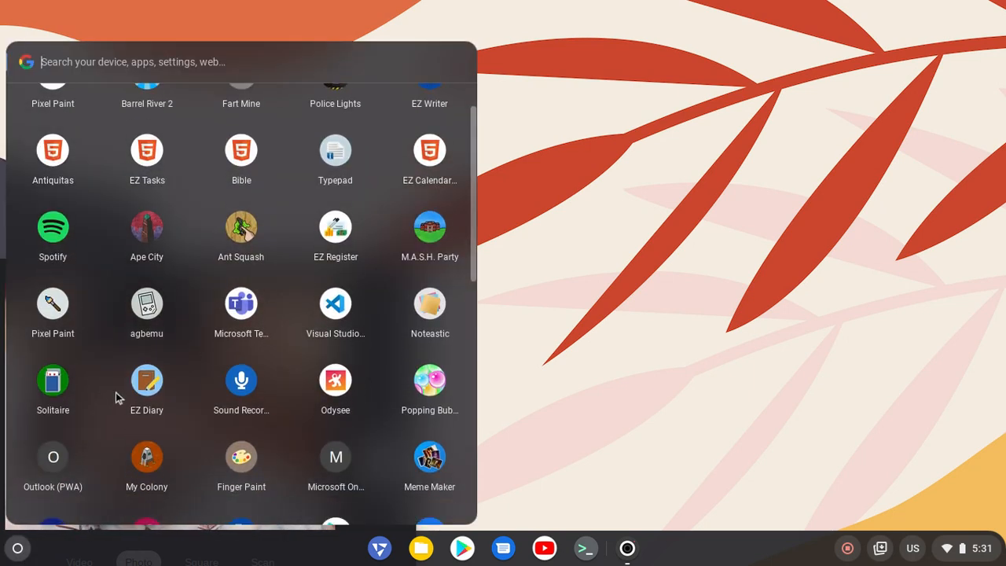
scroll("down", 3)
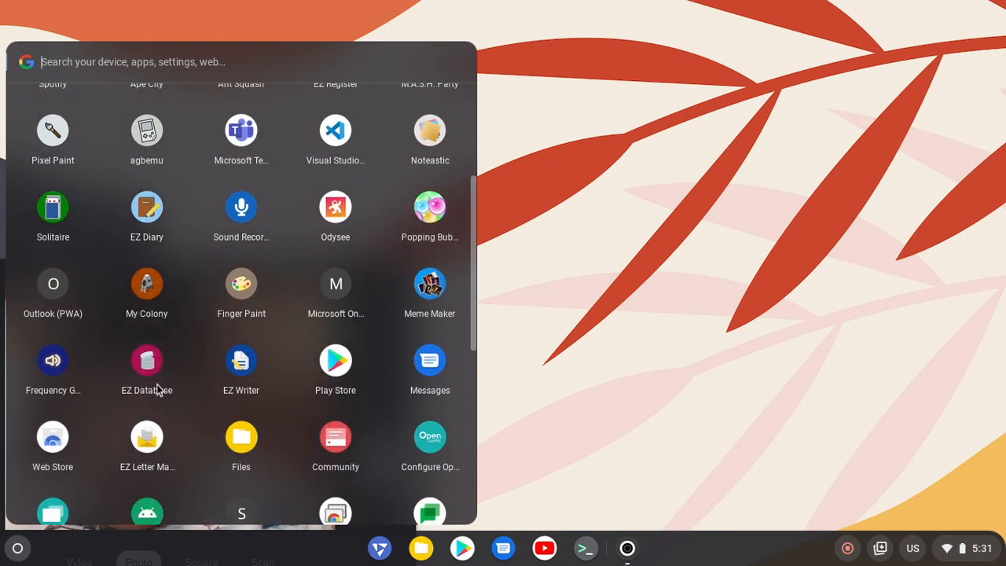
scroll("down", 3)
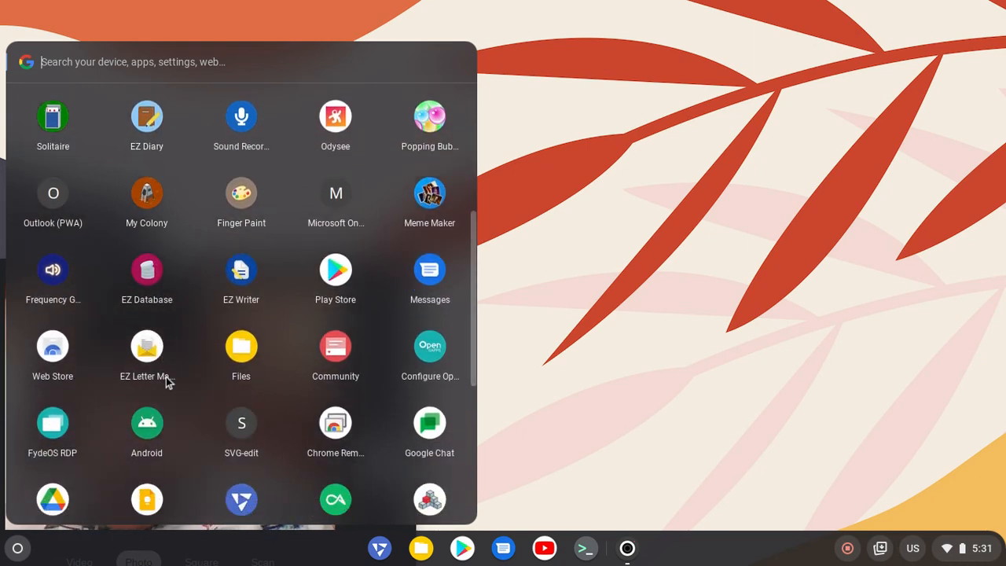
scroll("down", 3)
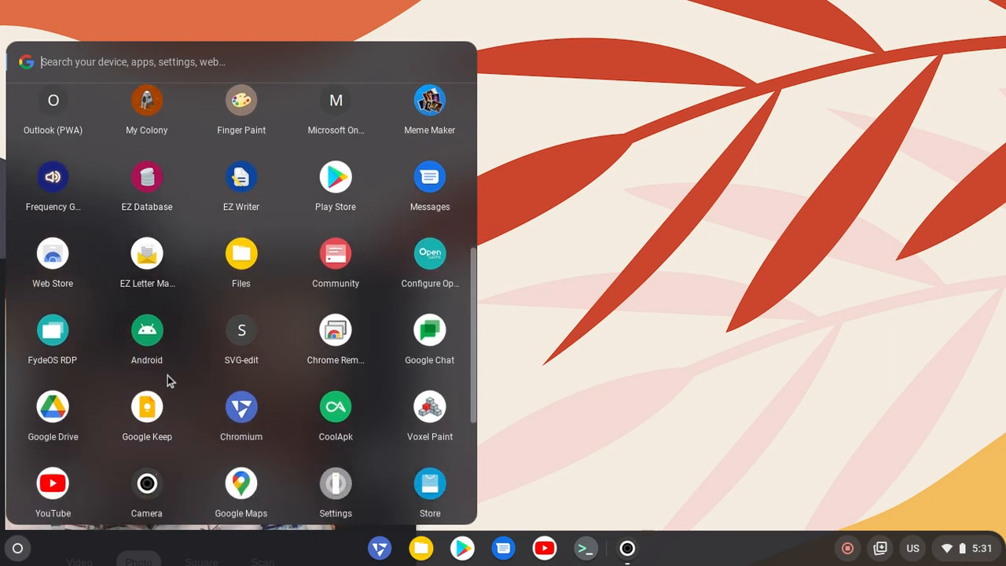
scroll("down", 3)
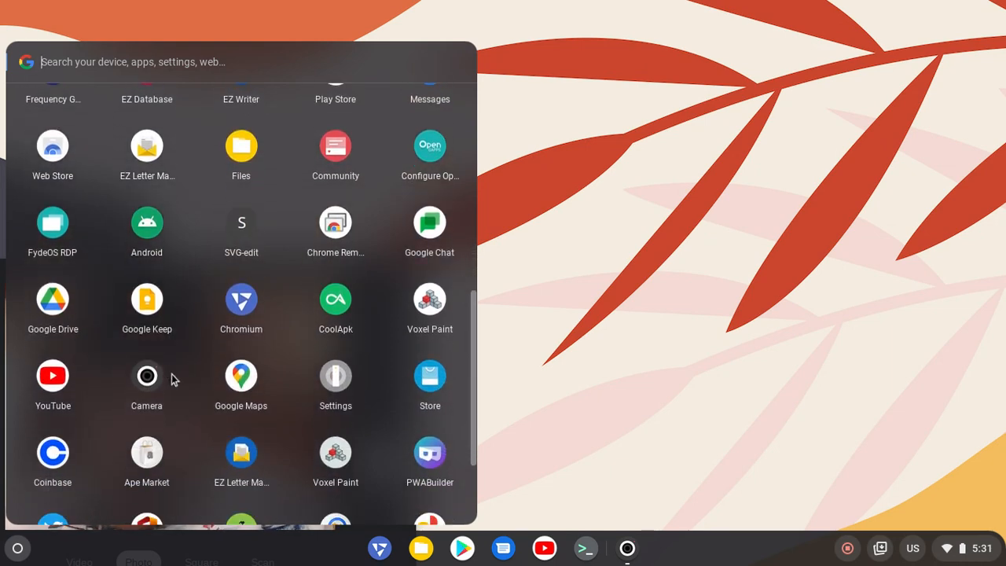
left_click(146, 374)
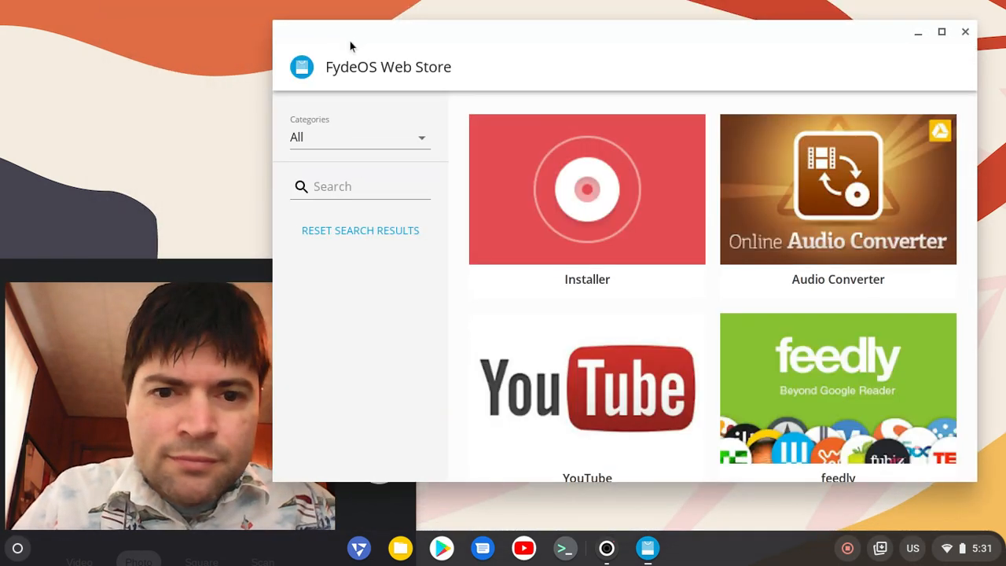
Step: Filter the store to Made by FydeOS and view the Configure Open GApps details page
left_click(360, 136)
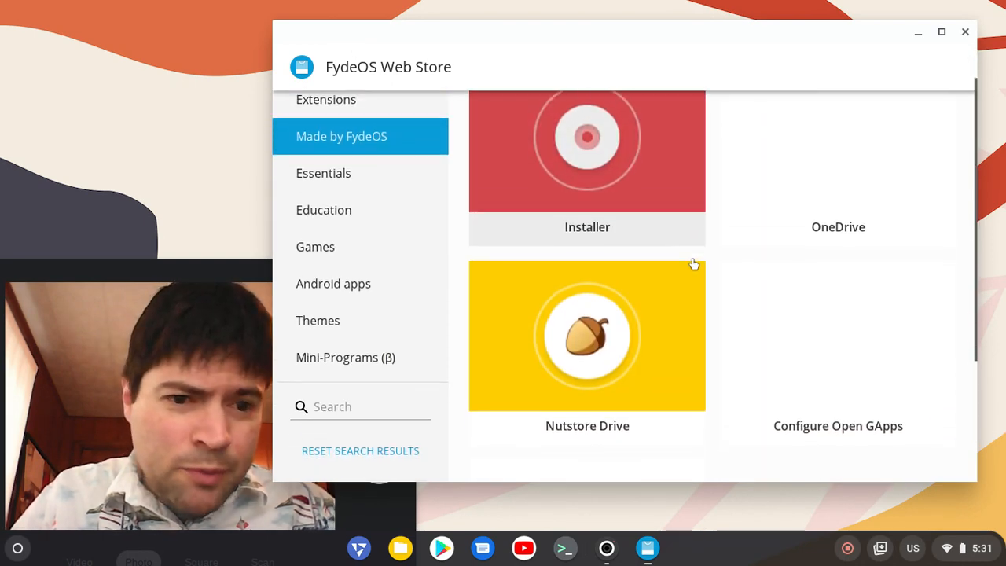
scroll("down", 3)
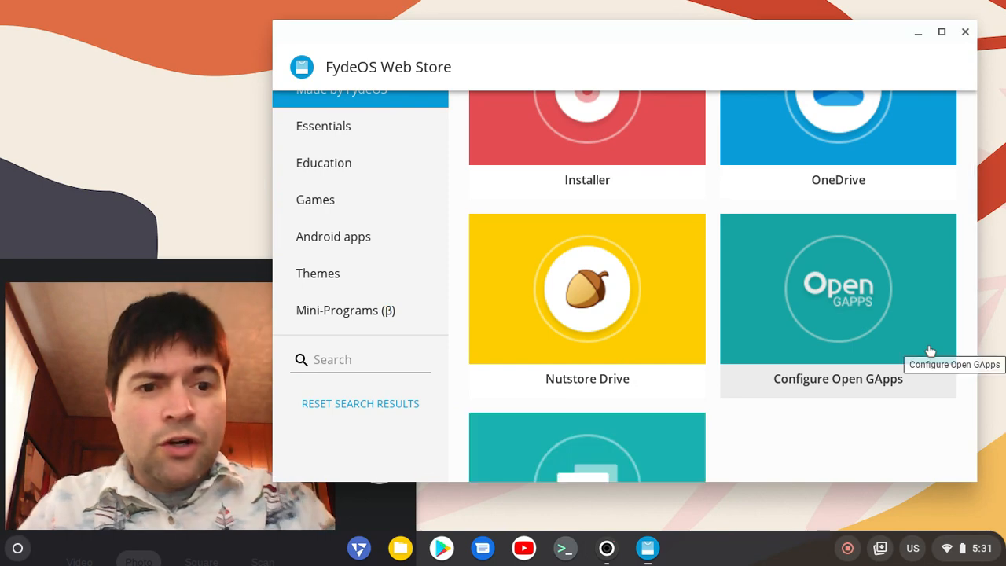
left_click(838, 290)
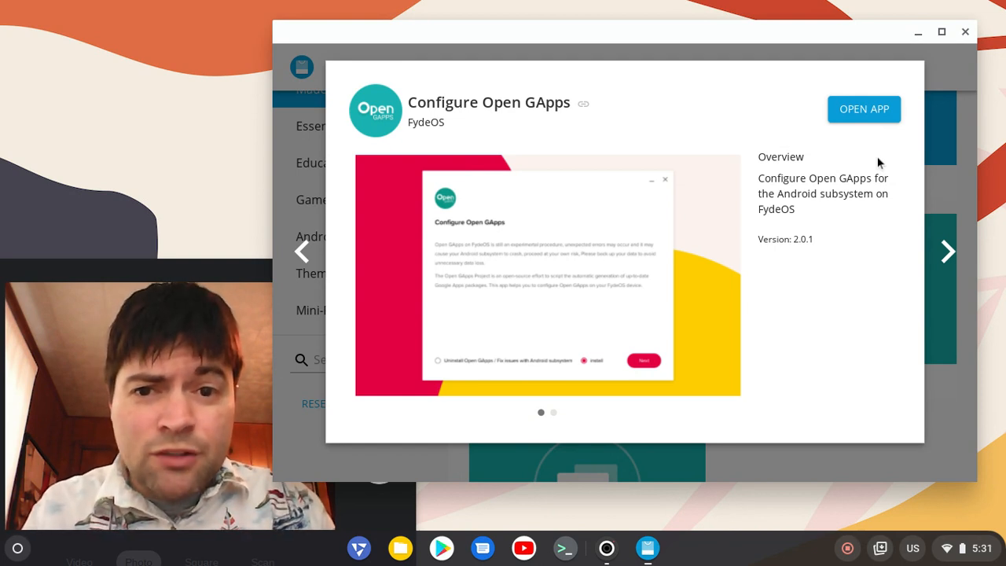
left_click(946, 252)
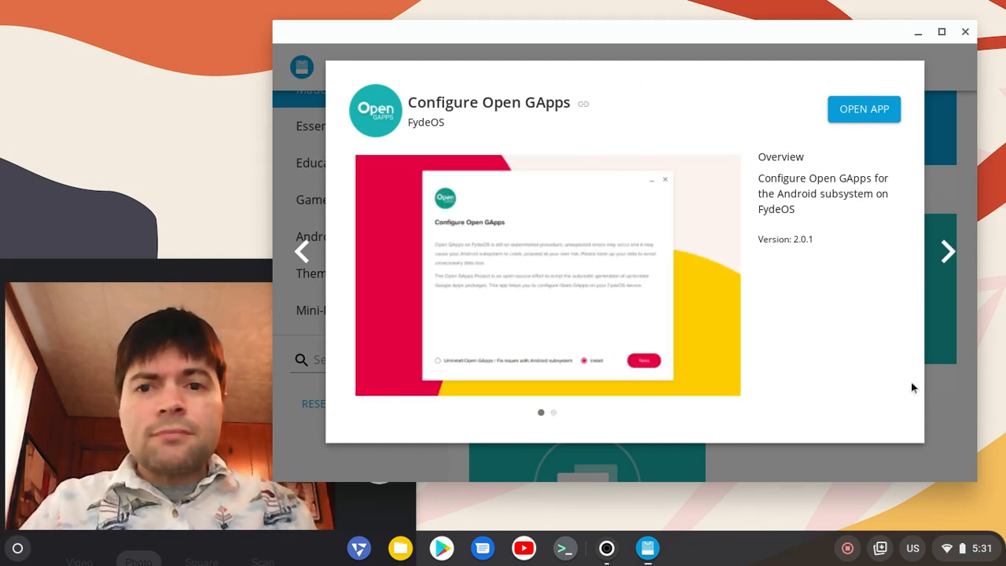
mouse_move(729, 403)
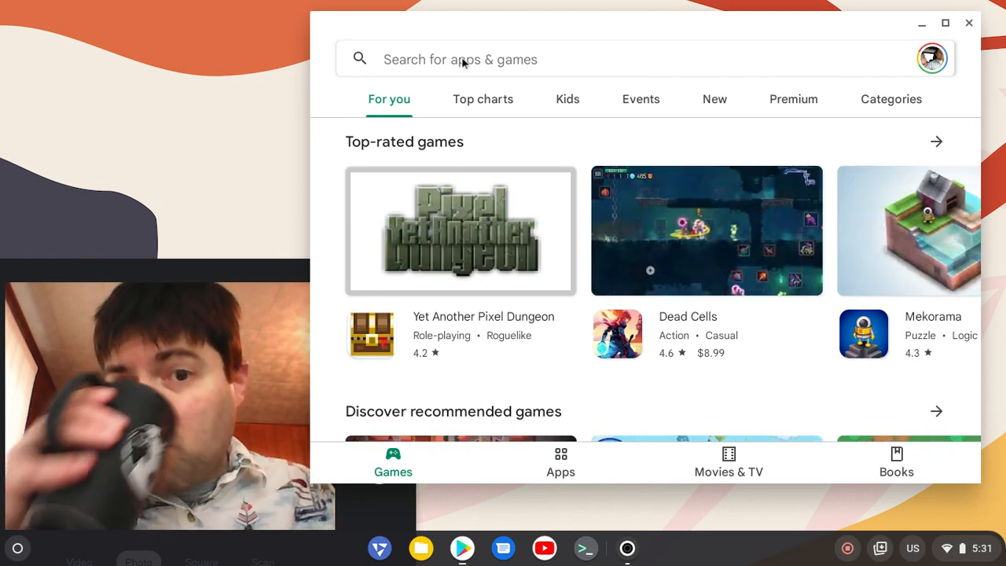
Step: Search the Play Store for vlc, then for remote desktop apps
left_click(459, 60)
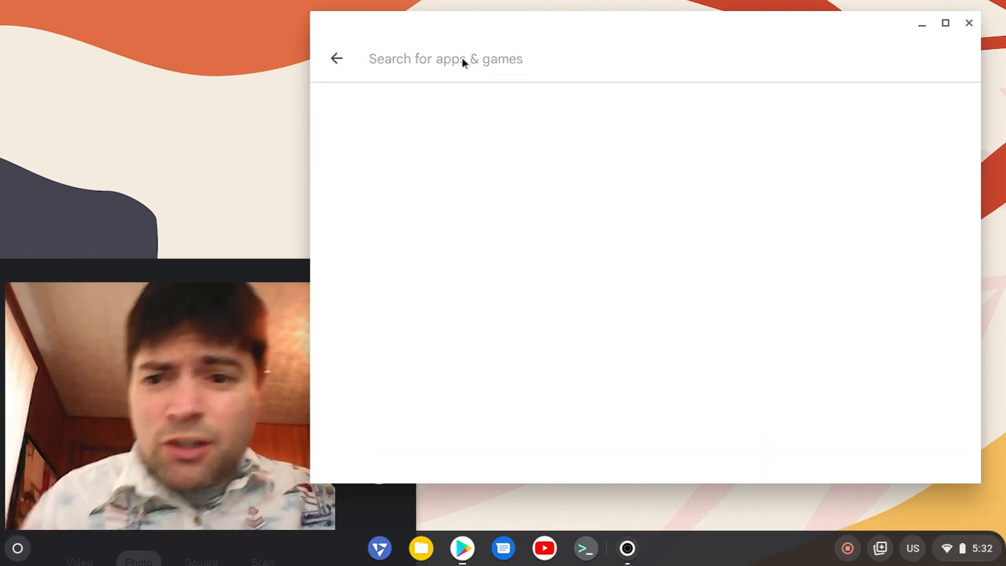
type("v")
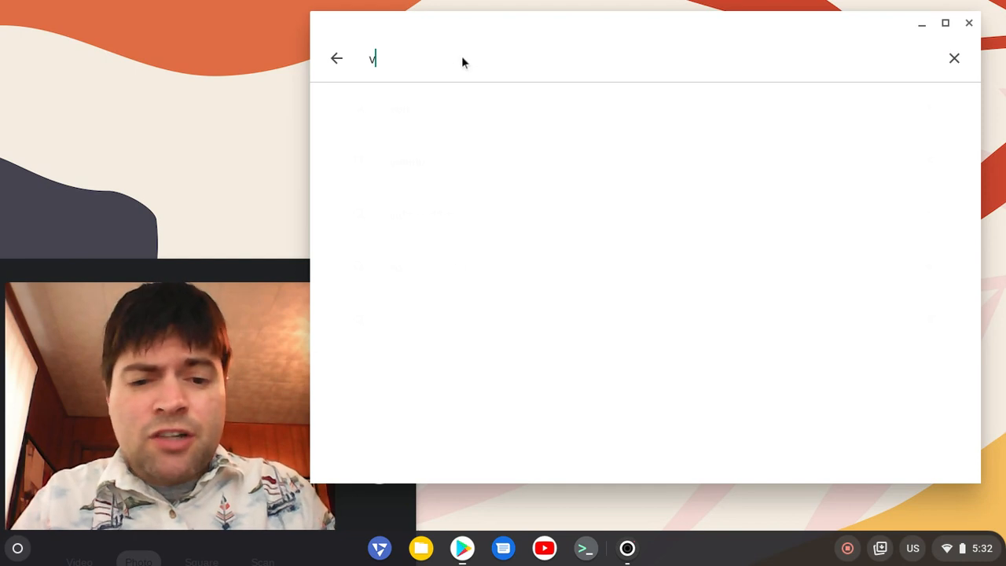
type("lc")
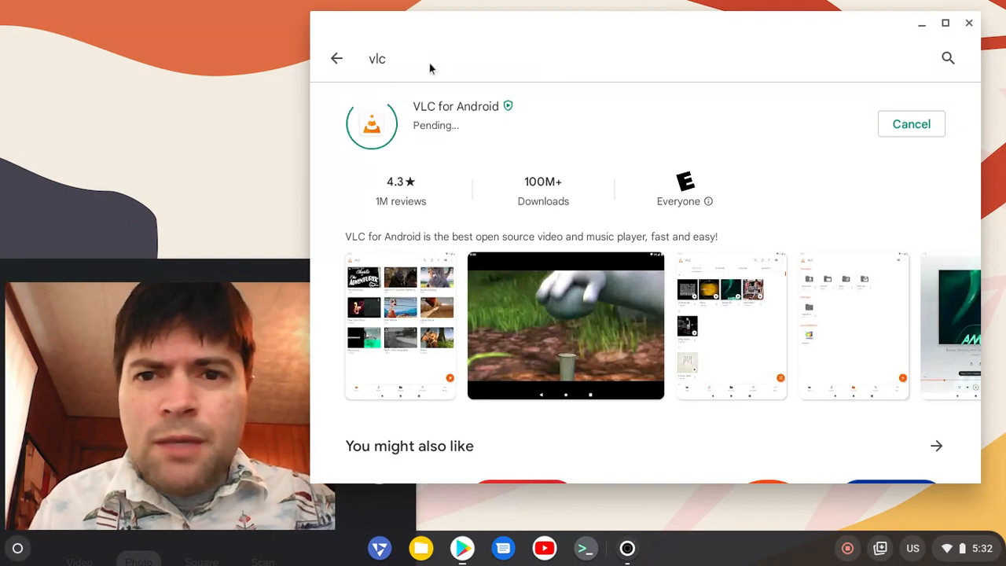
type("remote desktop")
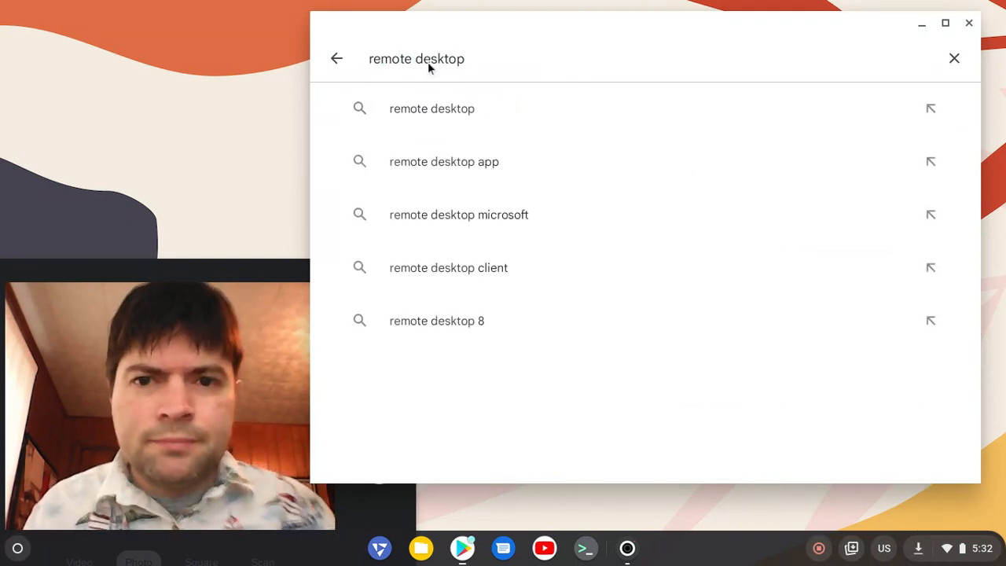
left_click(431, 109)
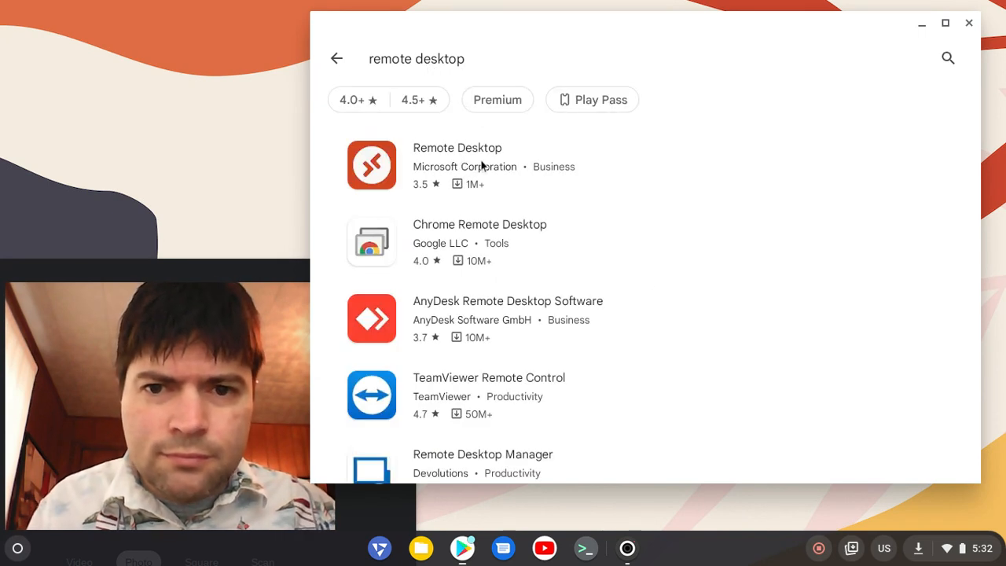
Step: Install Microsoft Remote Desktop from its app page and return to the search results
left_click(456, 147)
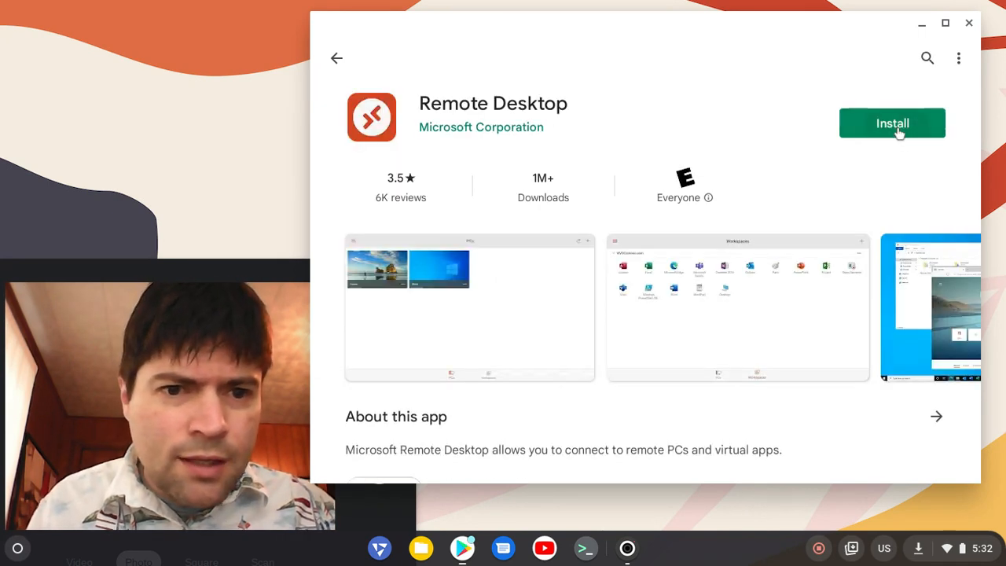
left_click(893, 123)
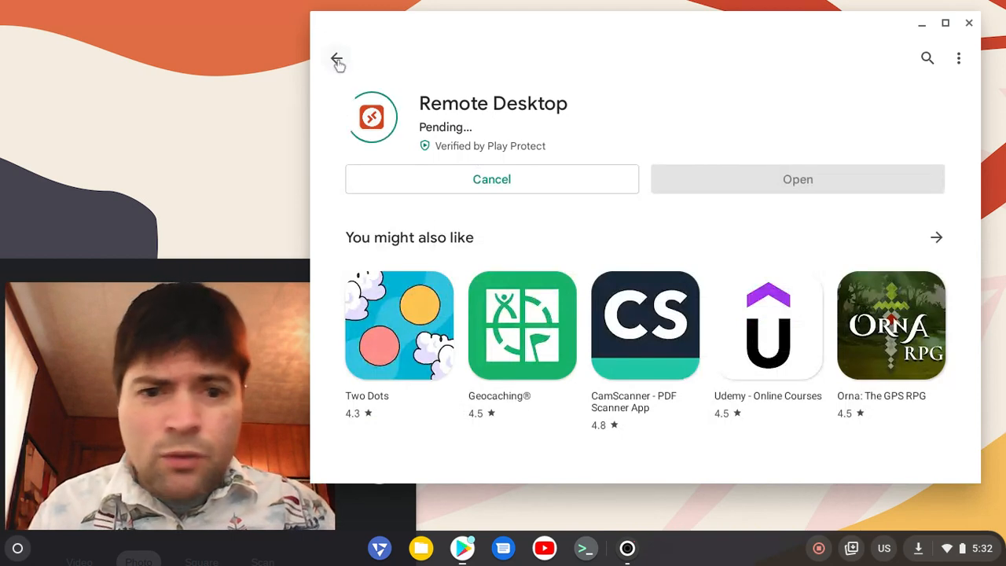
left_click(336, 58)
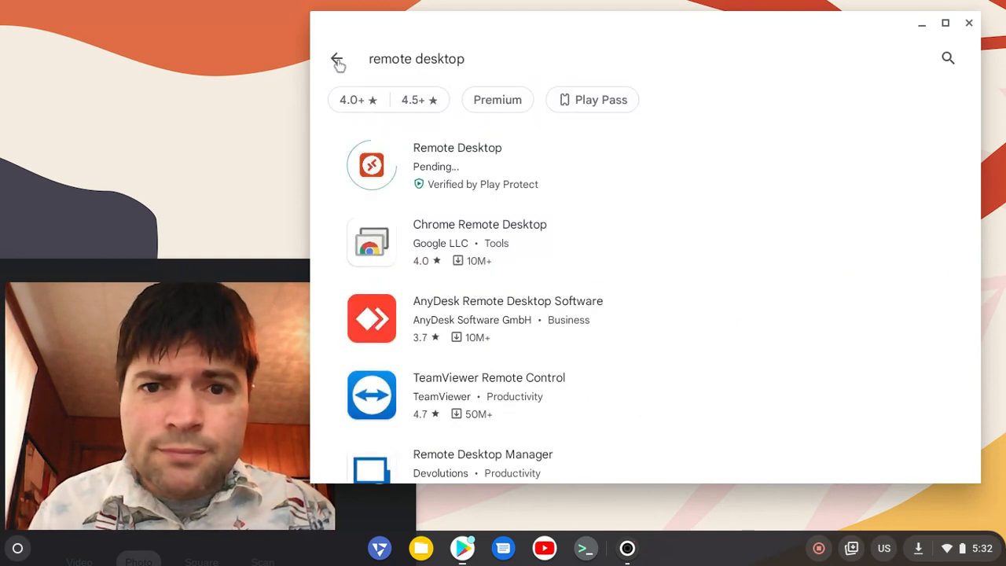
Step: Return to the store home and search for Terraria
left_click(337, 58)
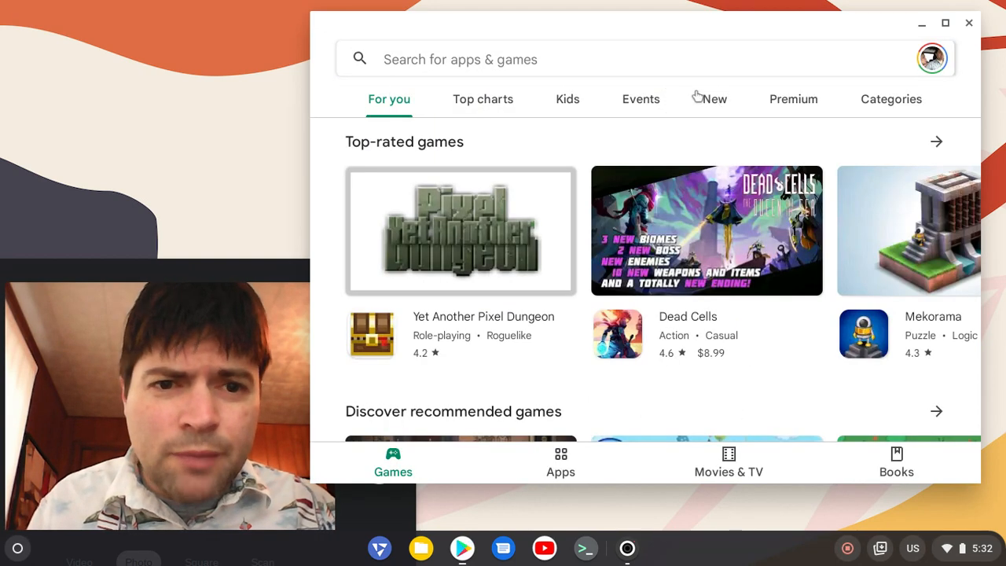
scroll("down", 3)
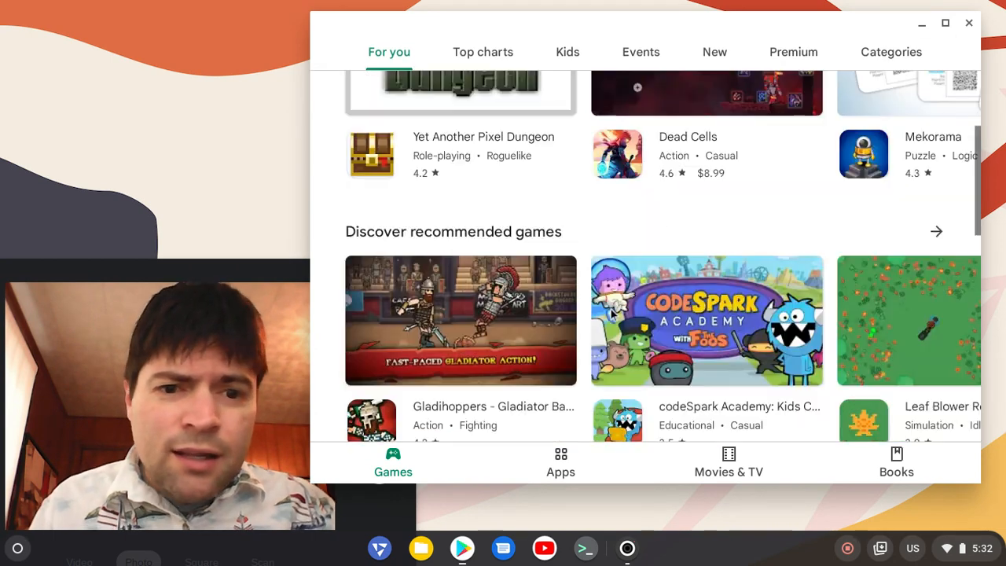
scroll("up", 3)
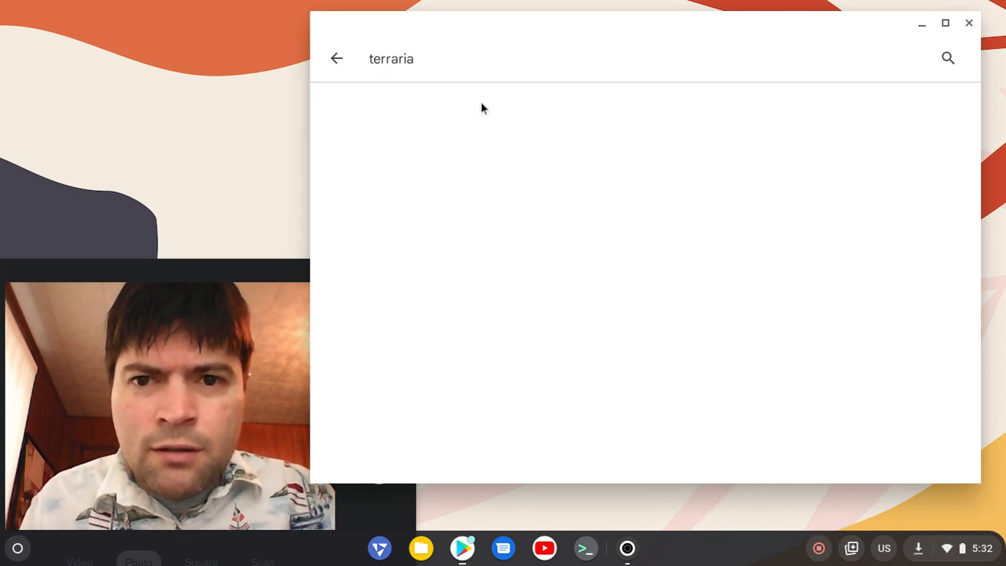
left_click(948, 59)
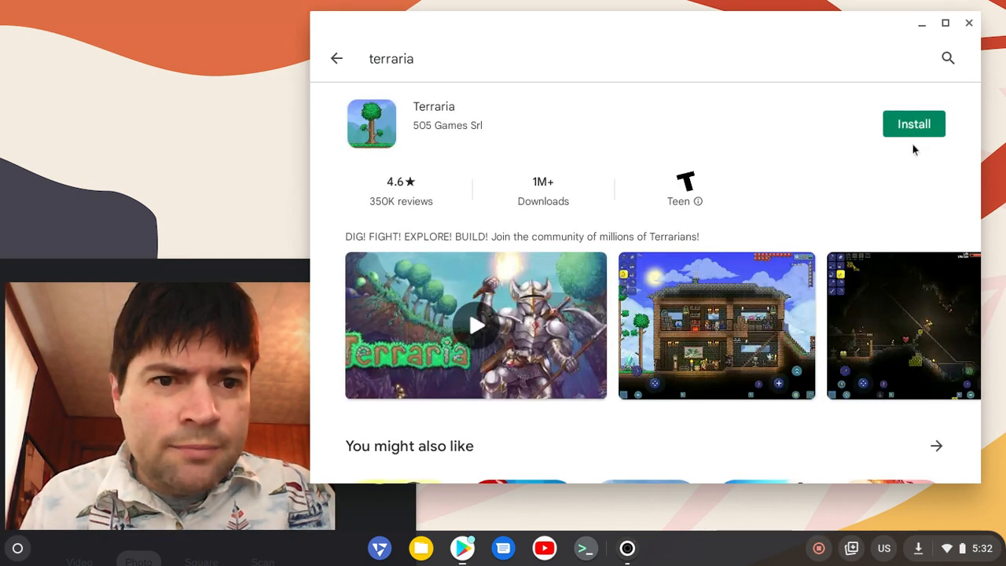
mouse_move(433, 69)
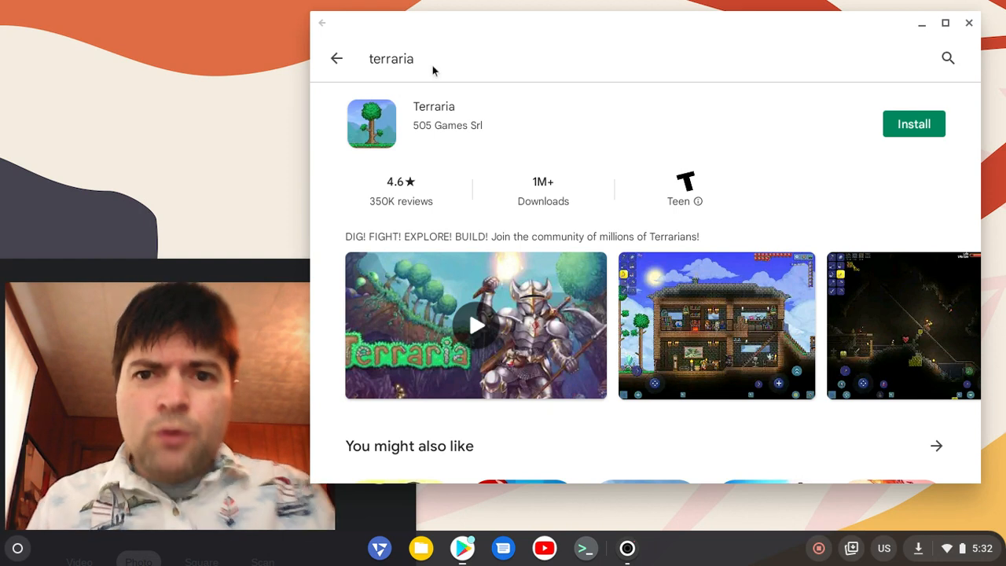
left_click(914, 122)
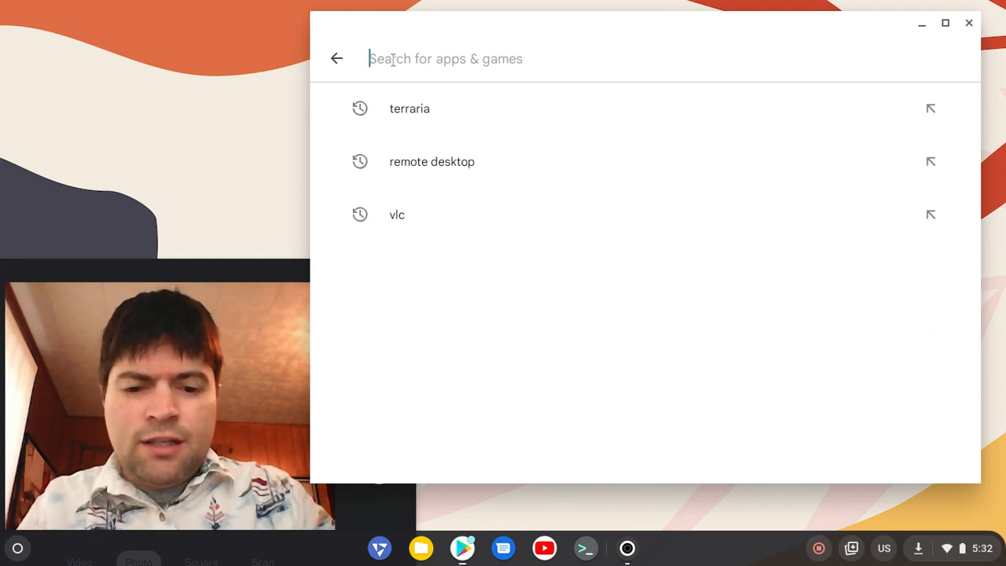
Step: Search for Minecraft, start installing it, and show the games storefront
type("mine")
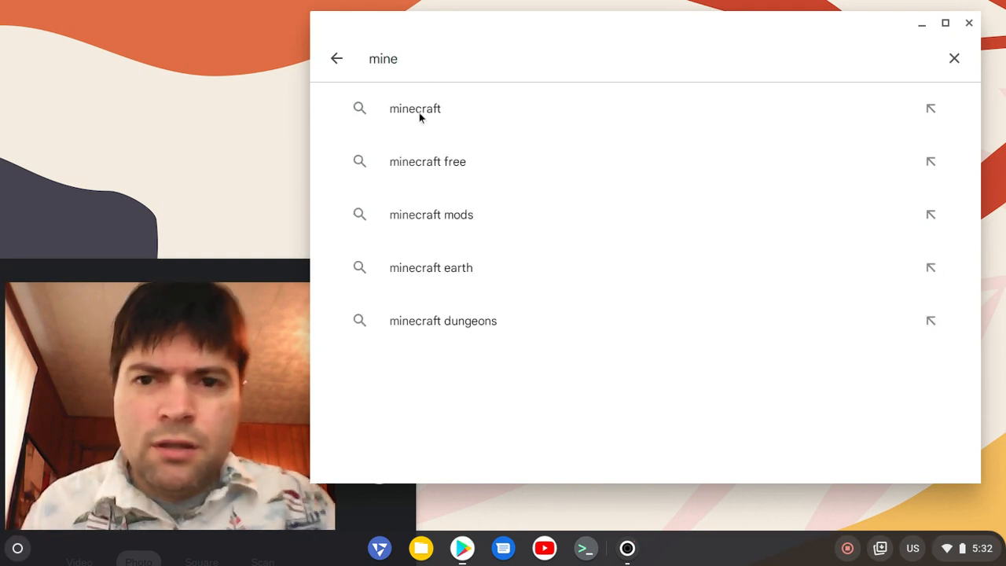
left_click(415, 108)
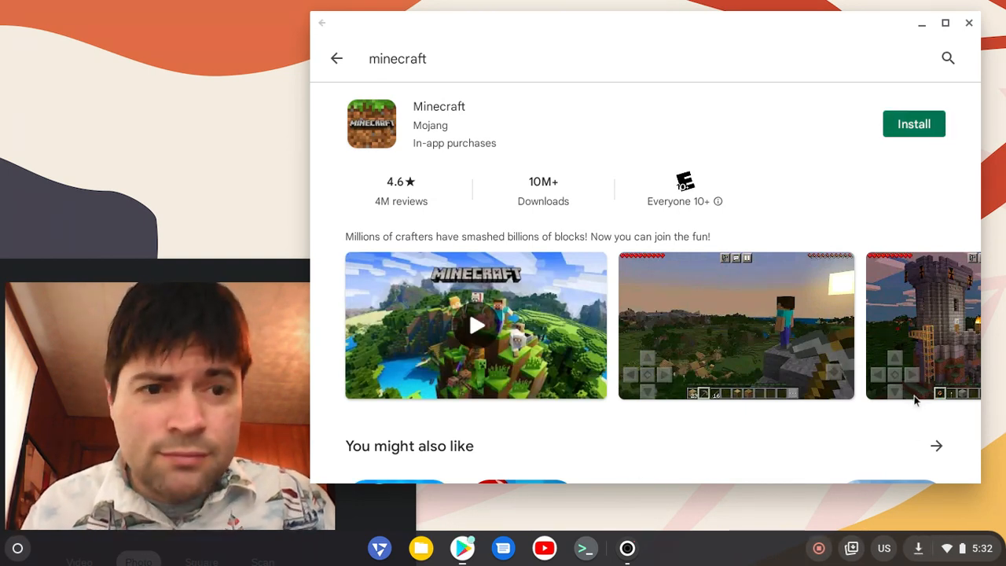
left_click(913, 122)
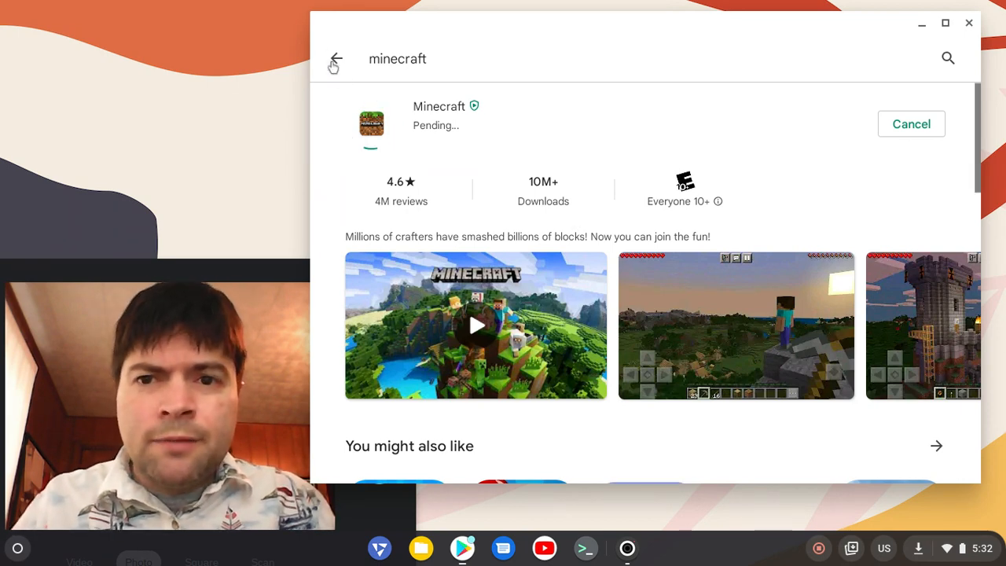
left_click(337, 58)
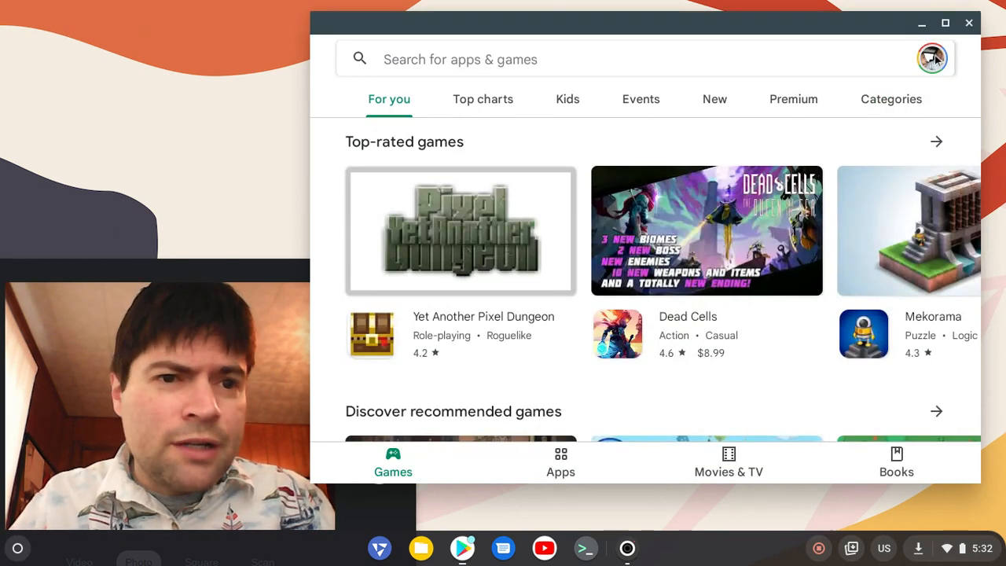
Step: View pending downloads via Manage apps & device with Minecraft, Terraria and queued updates
left_click(932, 58)
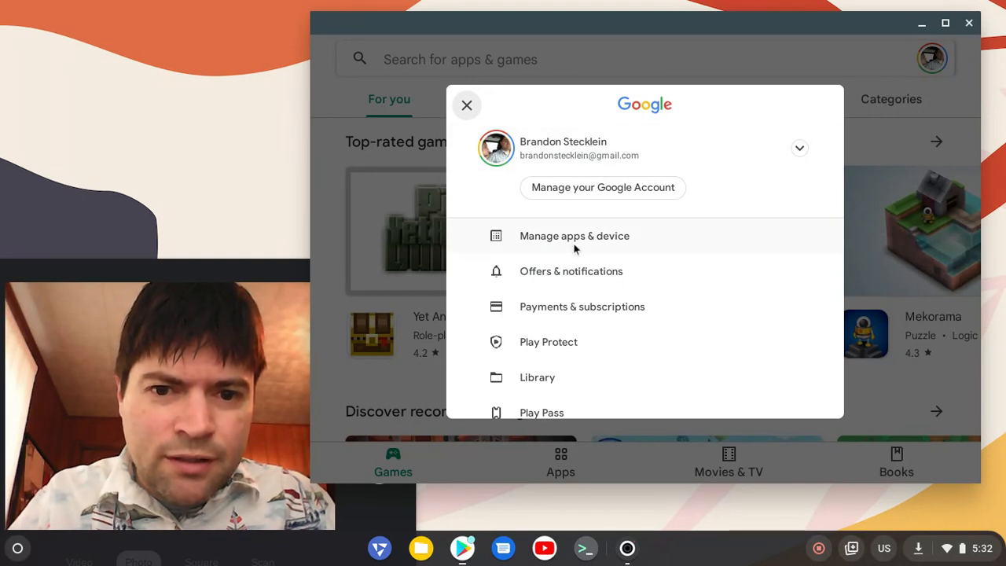
left_click(573, 236)
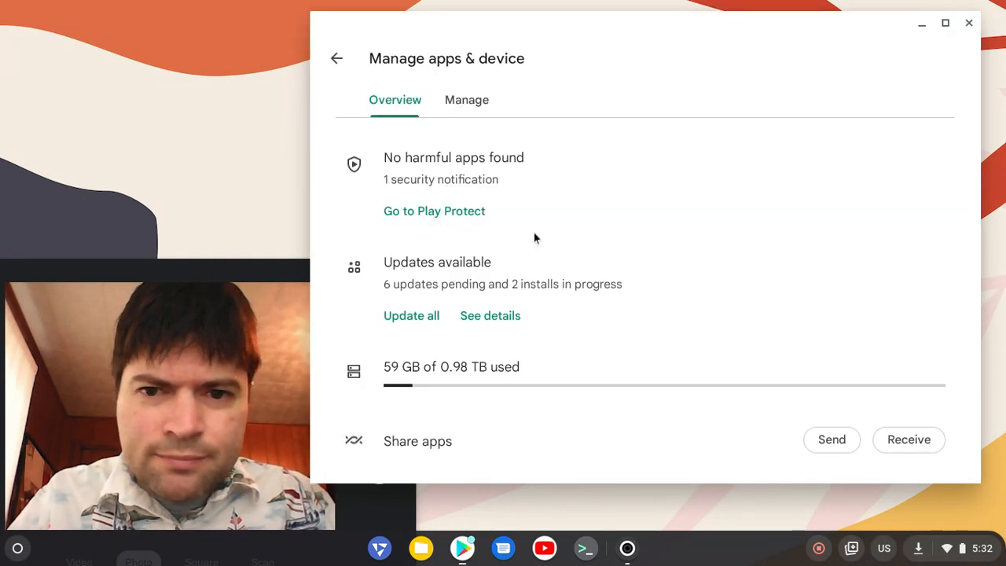
scroll("down", 3)
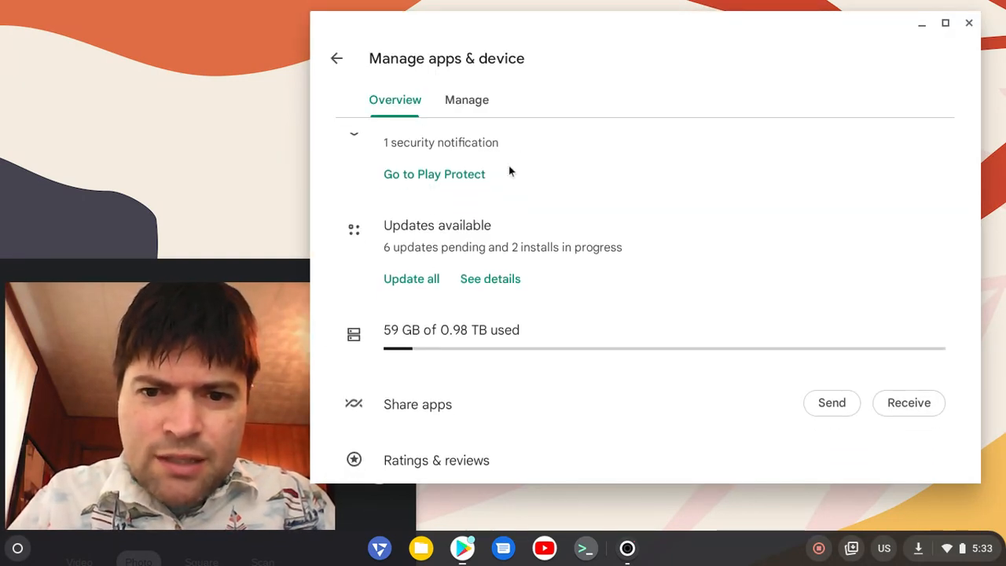
left_click(491, 278)
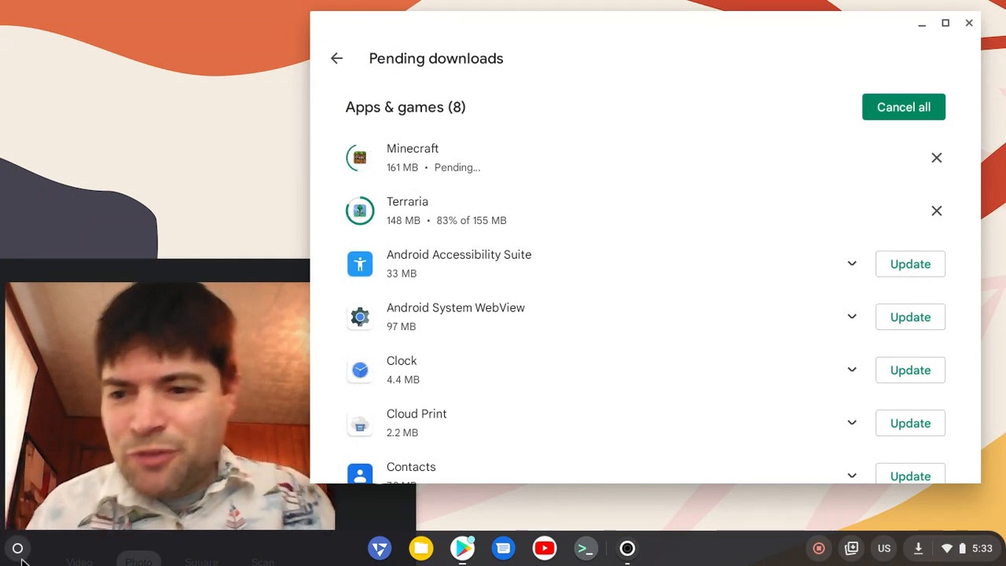
Step: Launch VLC from the launcher and shrink it to a smaller window
left_click(17, 547)
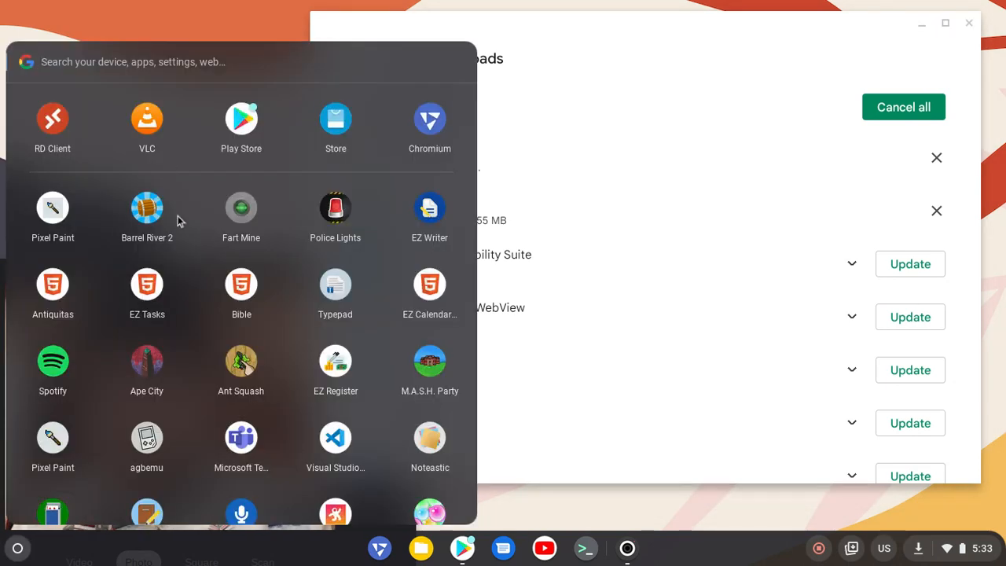
left_click(147, 120)
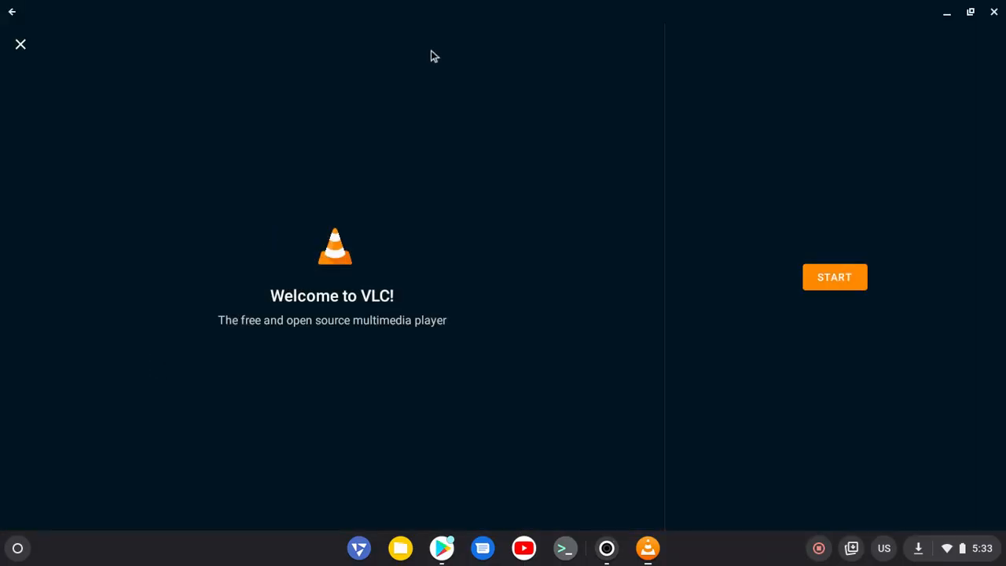
left_click(970, 13)
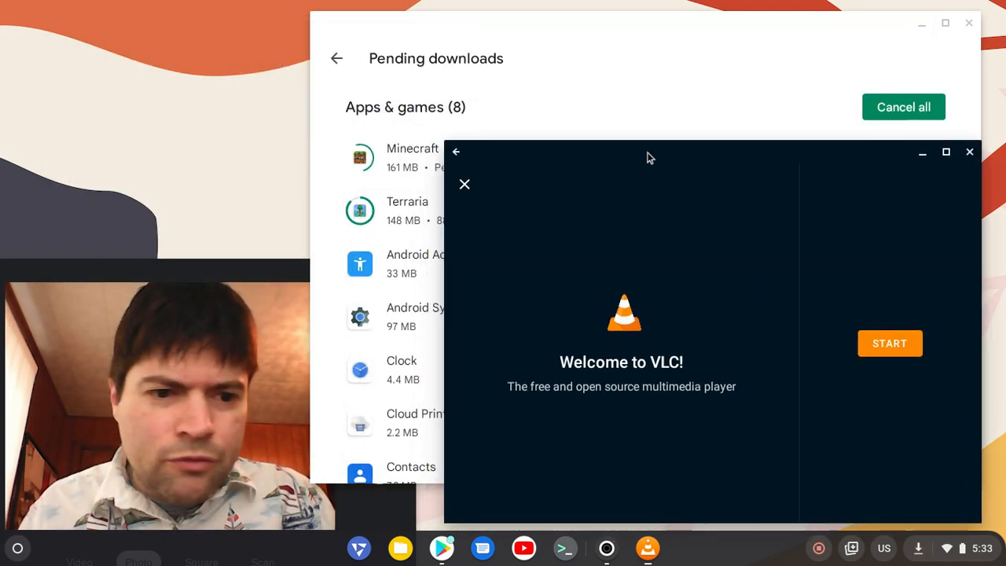
Step: Complete VLC's first-run setup, granting media access and adding internal storage to the library
left_click(889, 343)
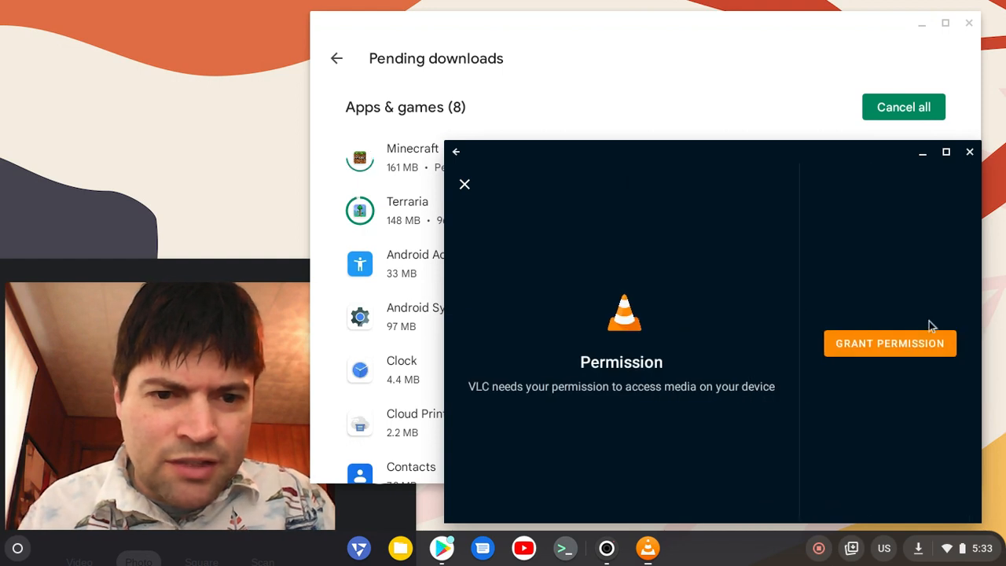
left_click(890, 343)
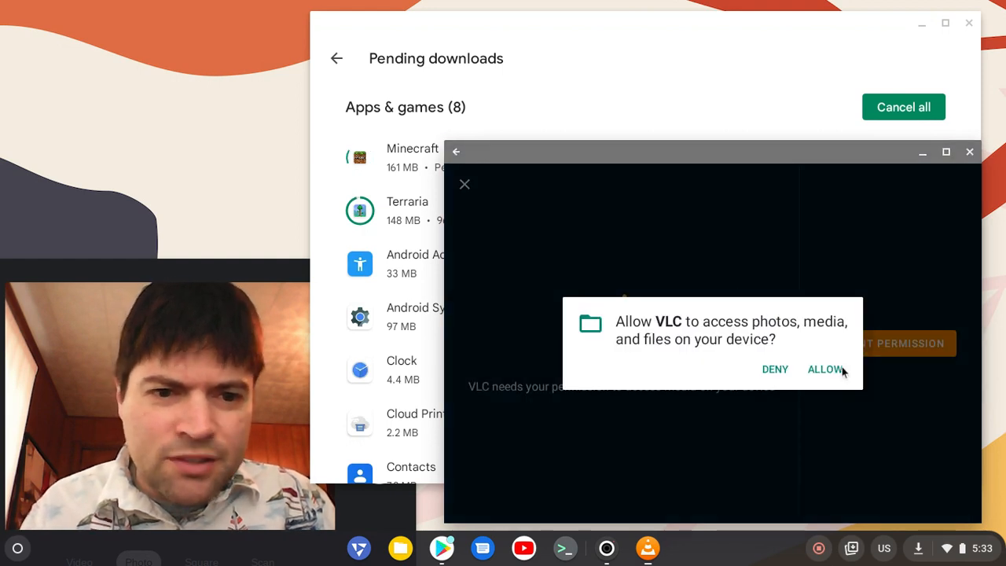
left_click(824, 368)
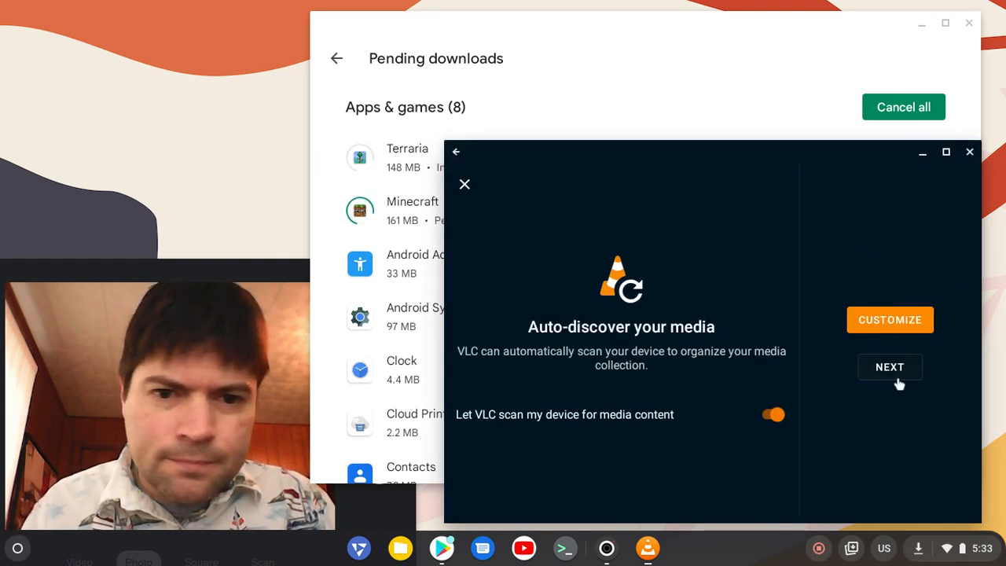
left_click(889, 367)
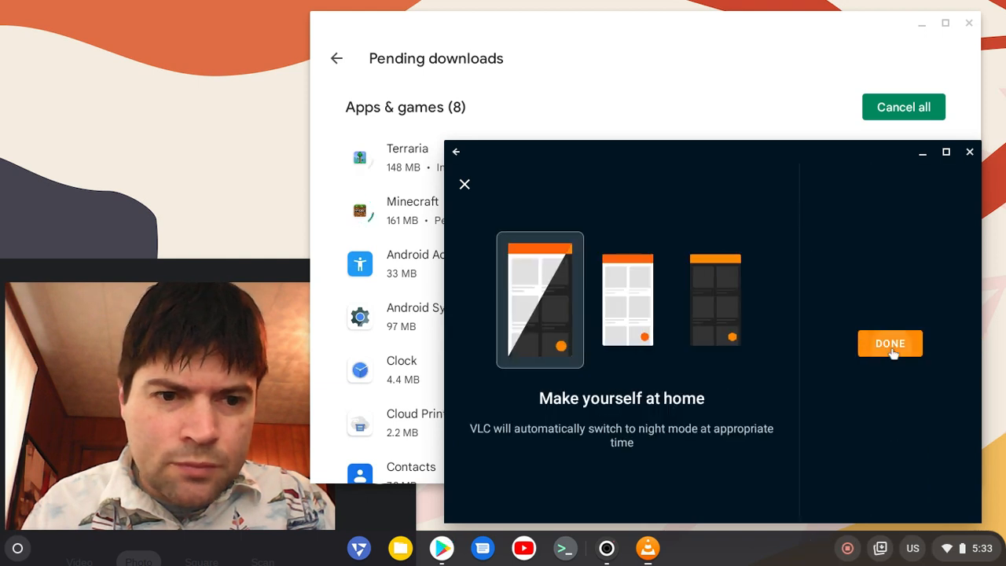
left_click(890, 342)
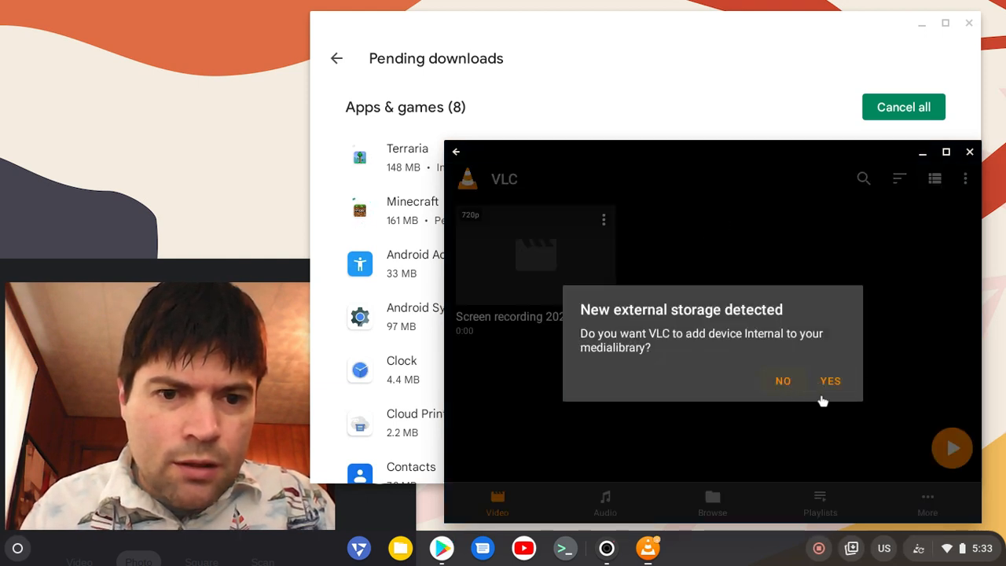
left_click(830, 380)
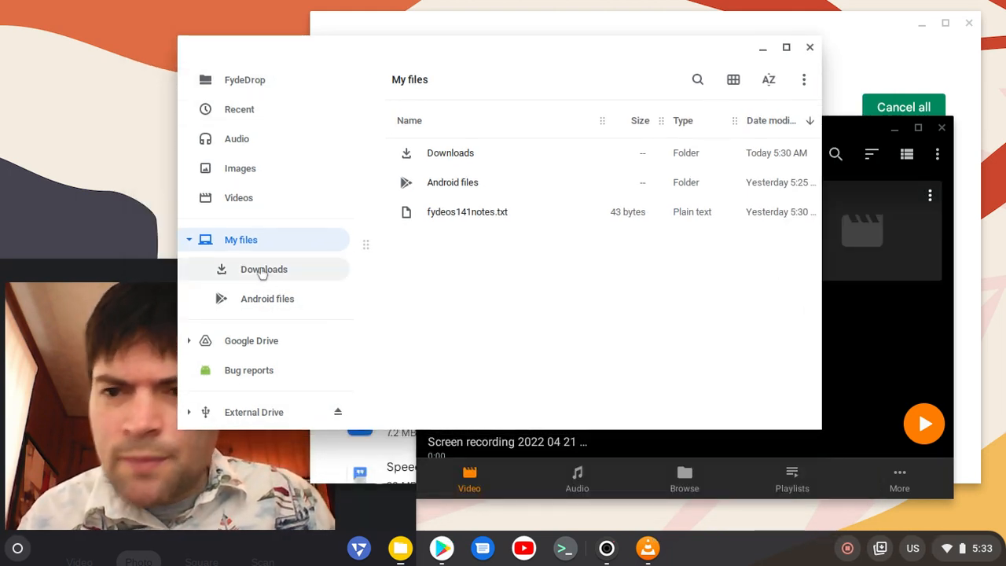
Step: Open a video from External Drive > Internal > YouTube Videos with VLC
left_click(254, 412)
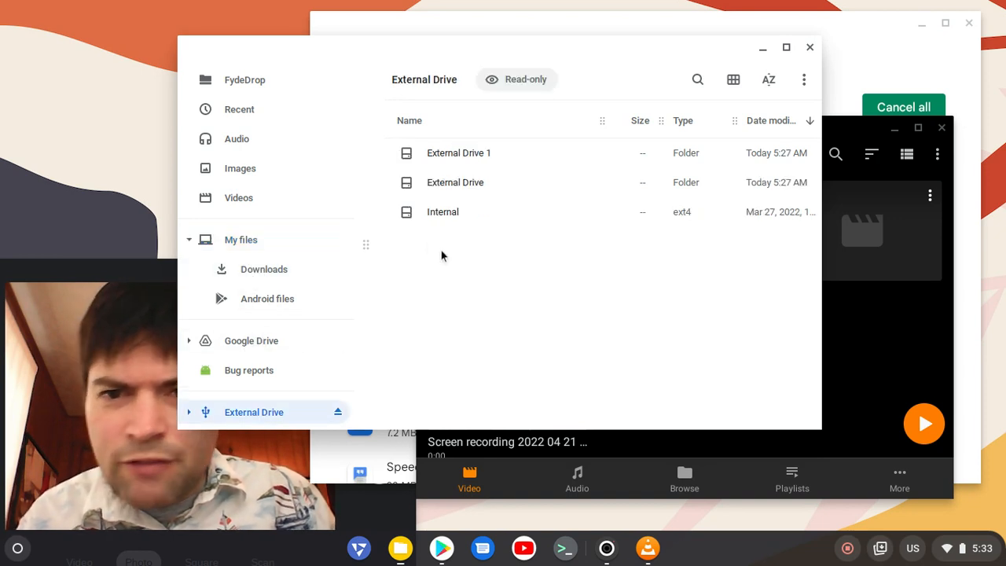
double_click(443, 210)
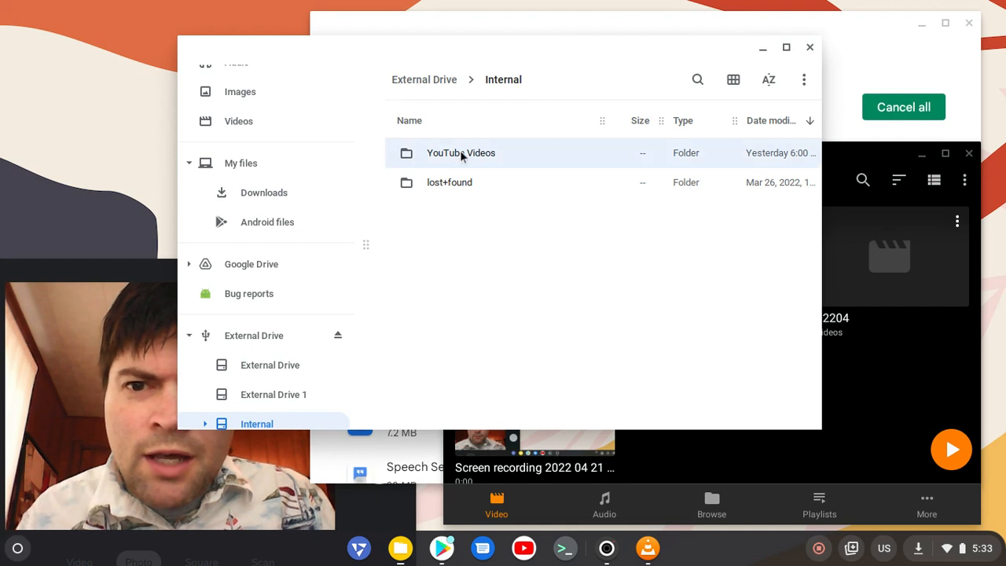
double_click(462, 152)
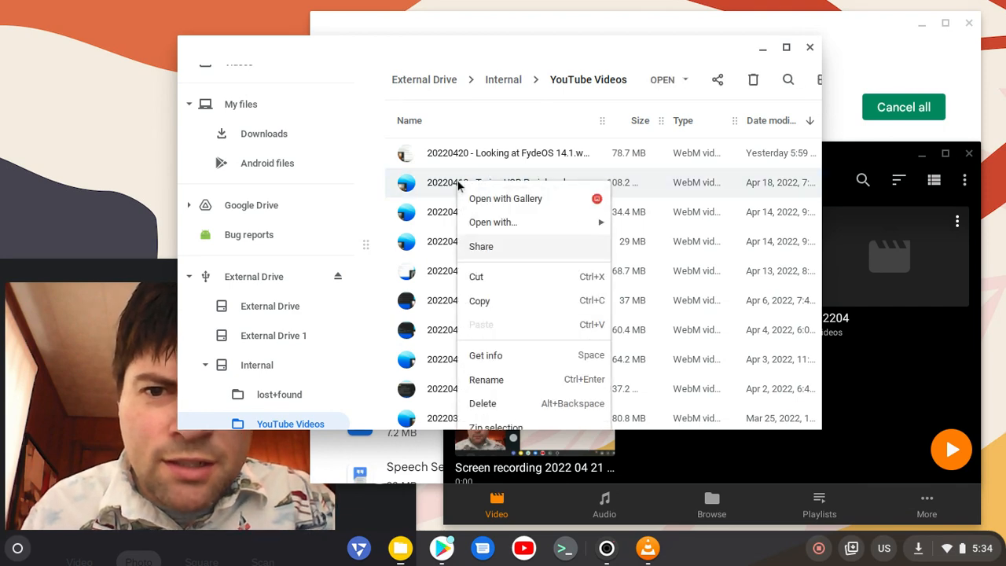
left_click(494, 221)
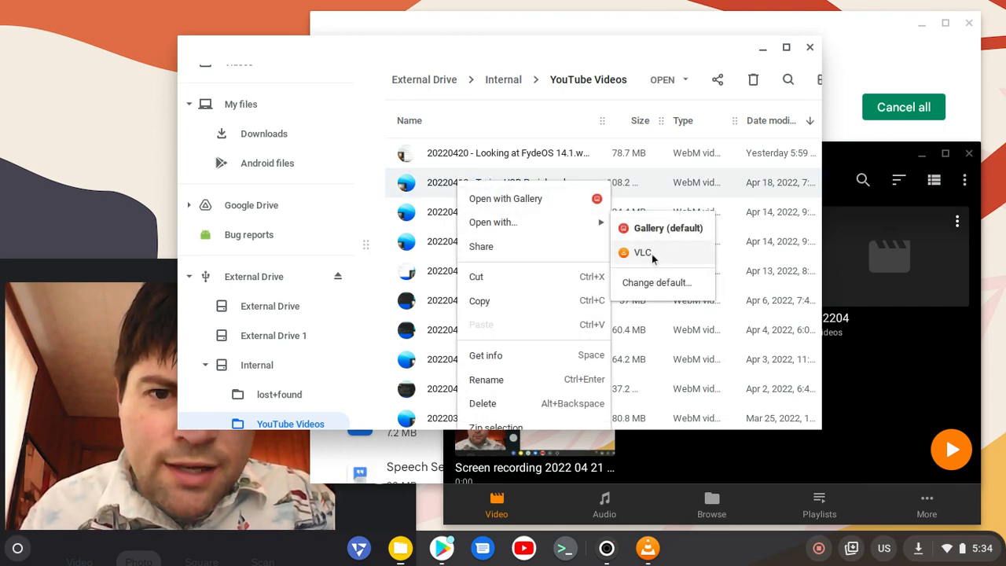
left_click(643, 251)
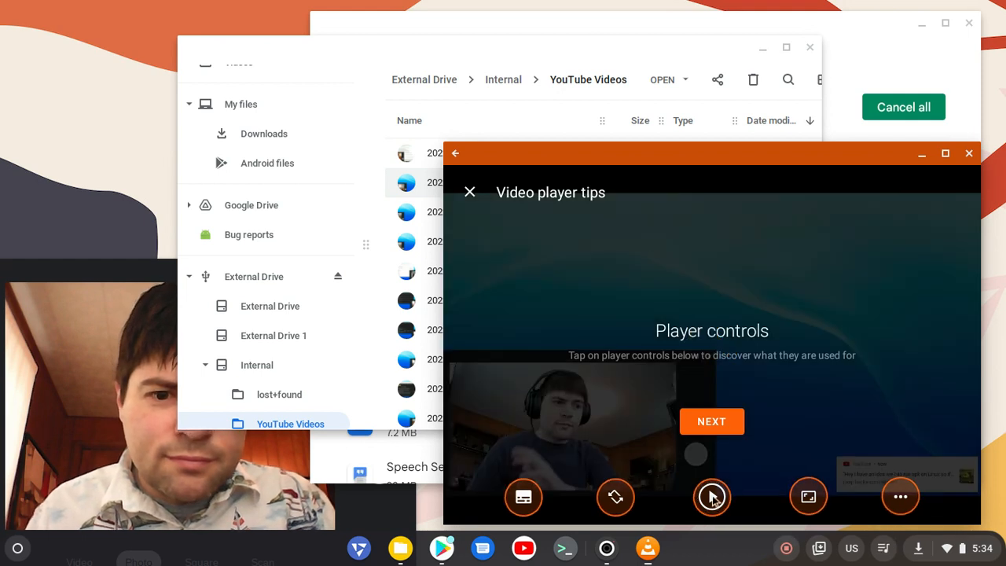
Step: Step through VLC's play, brightness and seek tips, start playback, then close the player
left_click(711, 496)
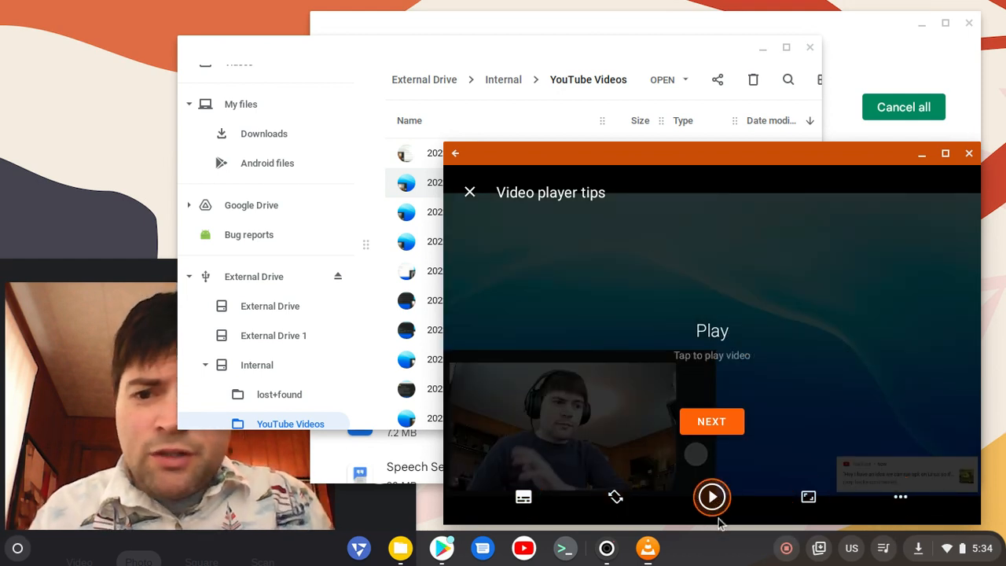
mouse_move(711, 496)
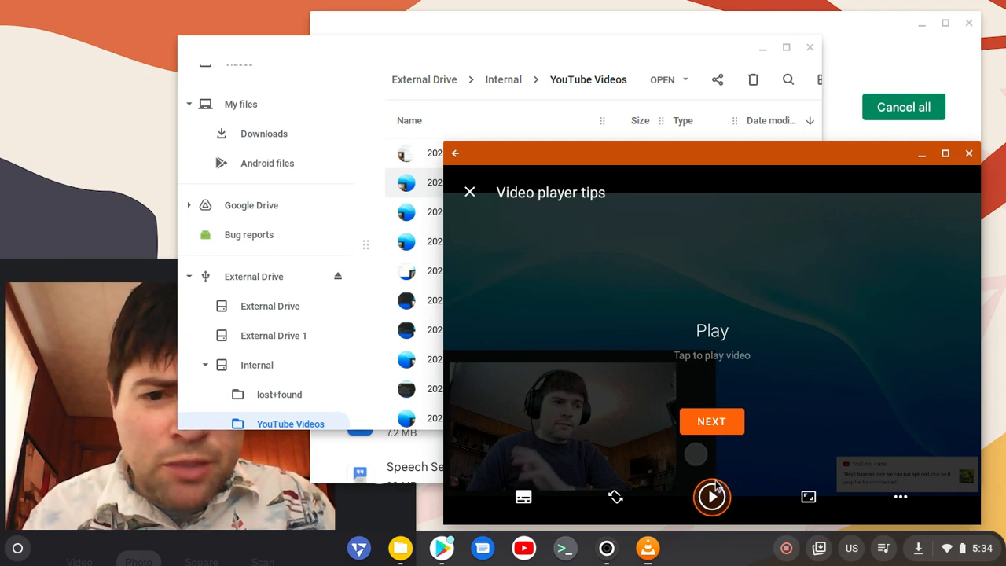
left_click(711, 422)
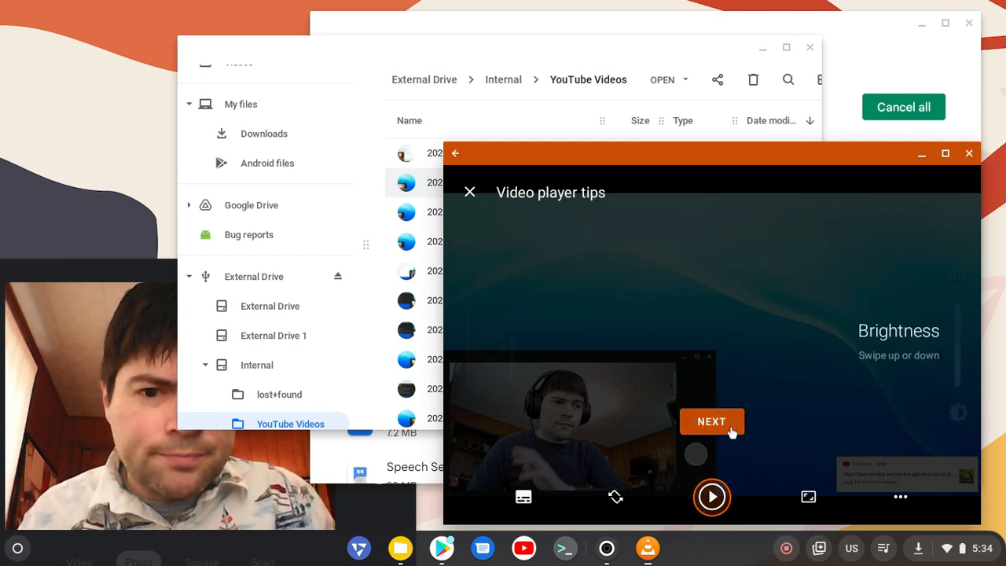
left_click(711, 421)
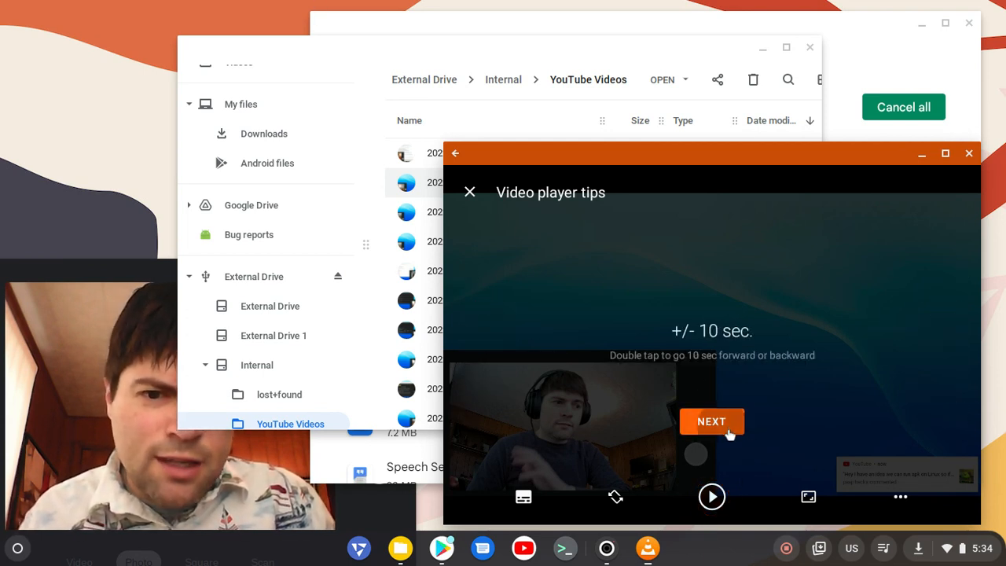
left_click(711, 422)
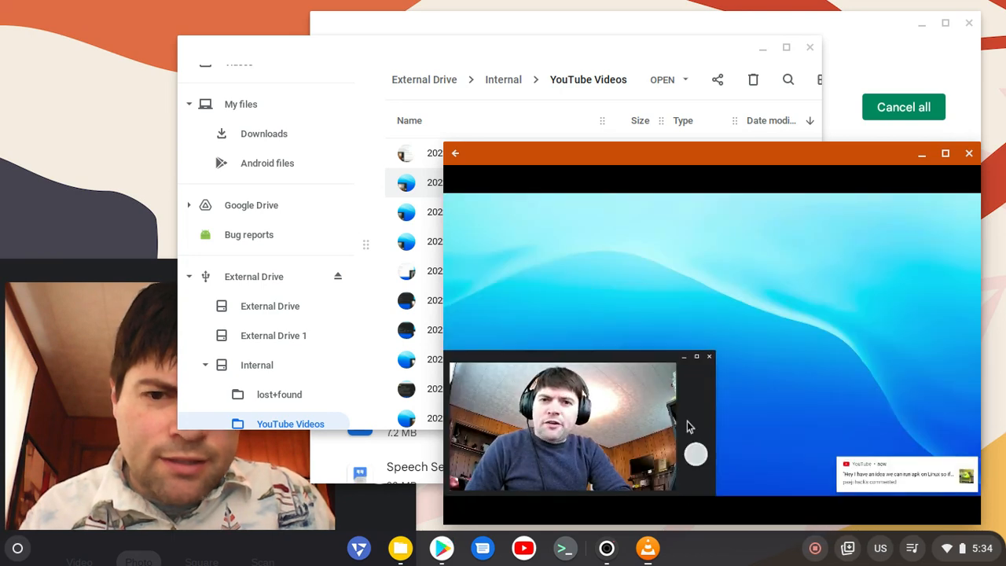
left_click(968, 154)
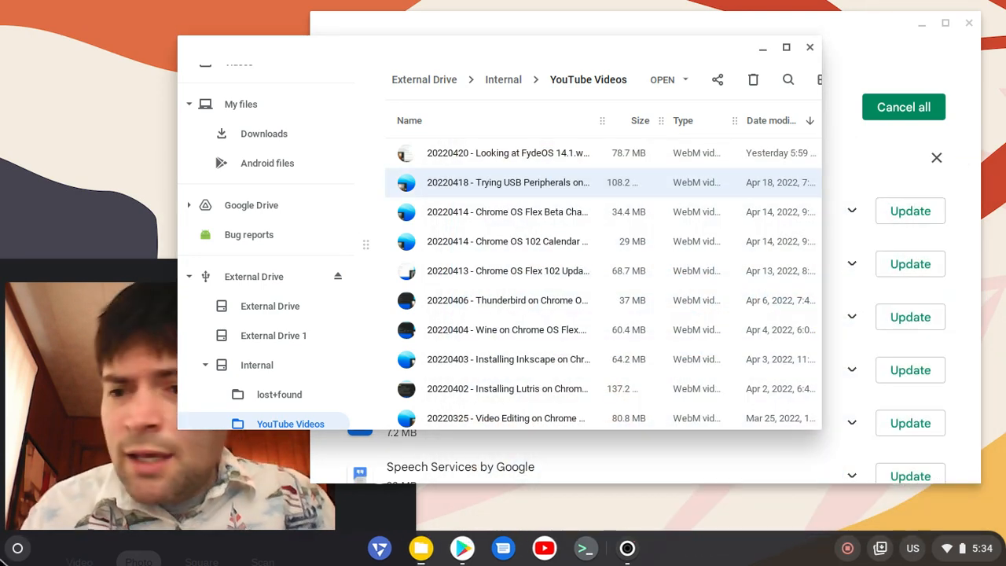
left_click(17, 547)
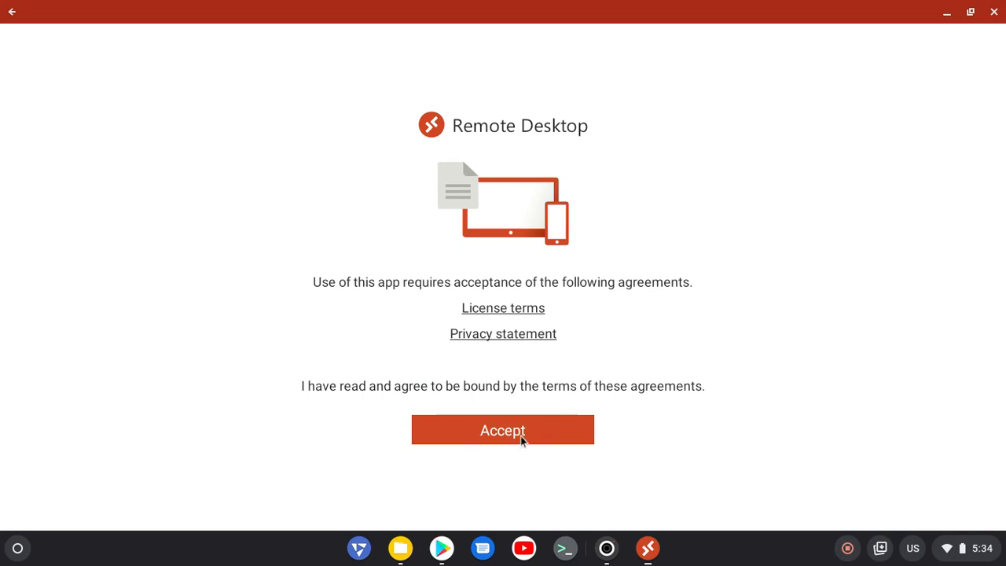
Step: Accept the license terms and add a PC named 192.168.0.150, saving it
left_click(503, 431)
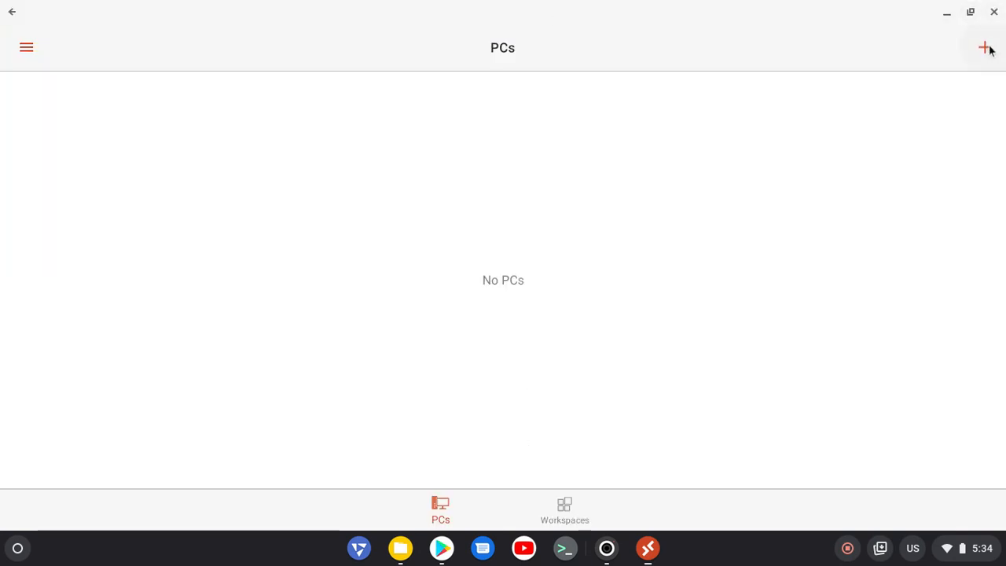
left_click(984, 47)
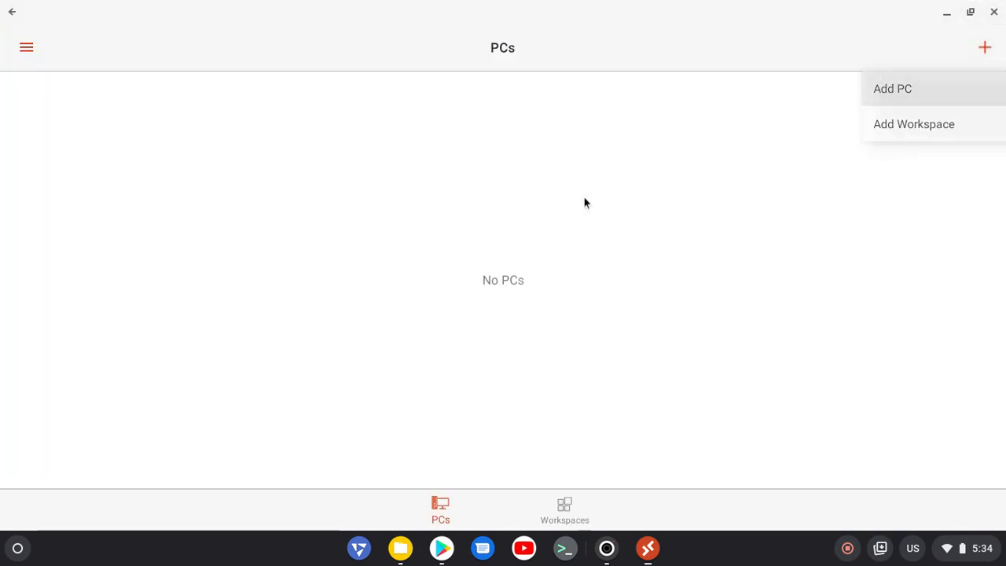
left_click(893, 88)
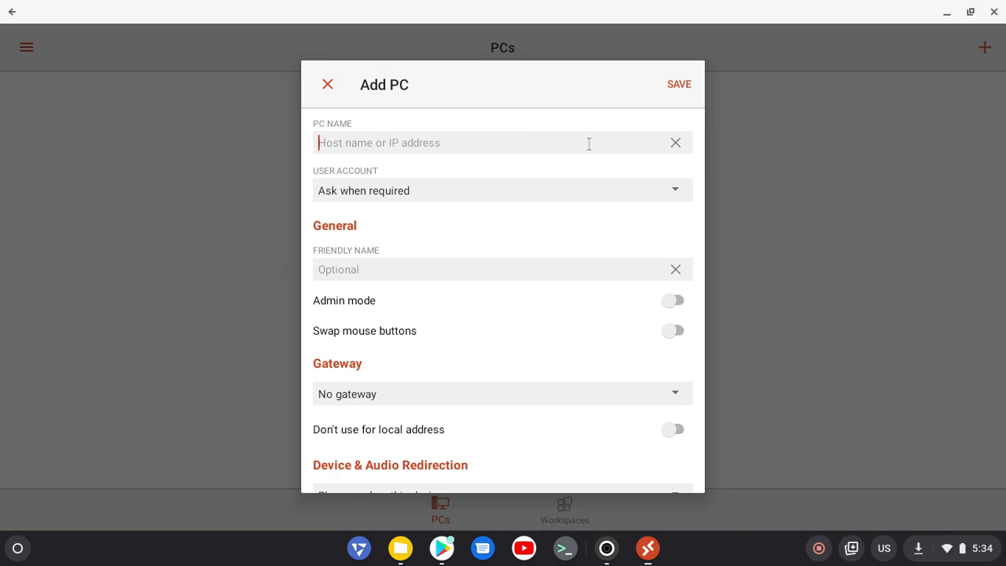
type("192.168.0.")
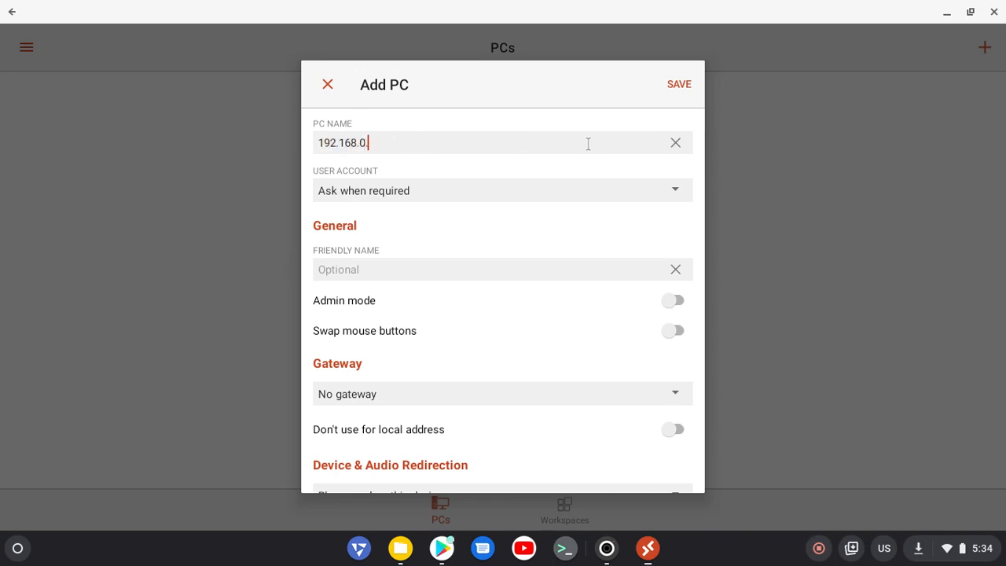
type("150")
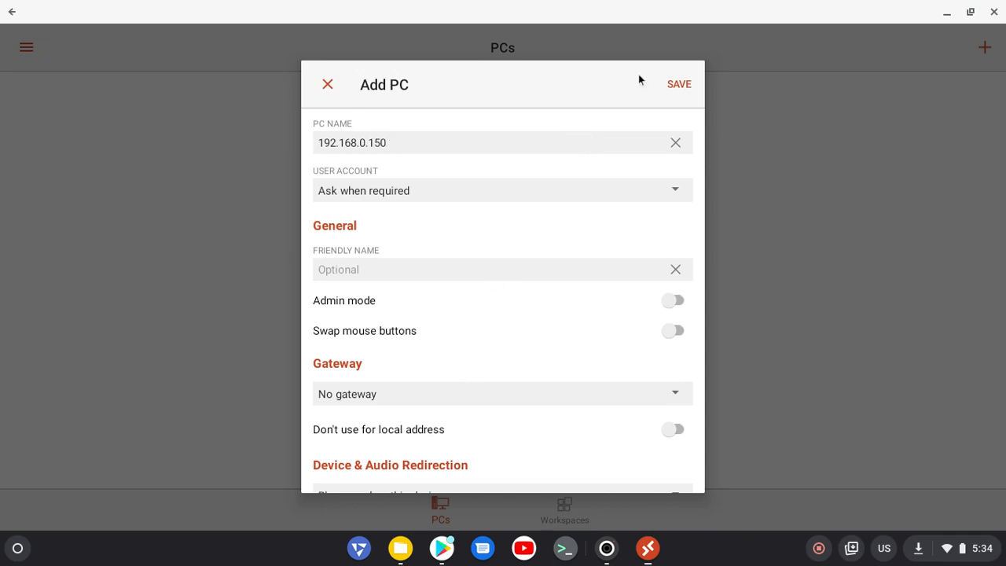
left_click(678, 85)
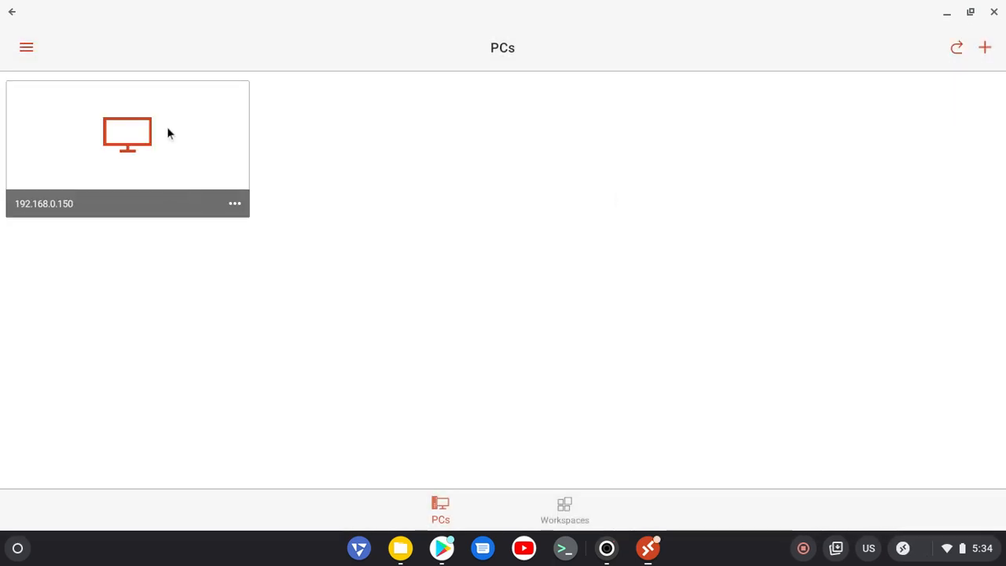
Step: Connect to 192.168.0.150 with a username and password, accepting the unverified certificate
left_click(126, 134)
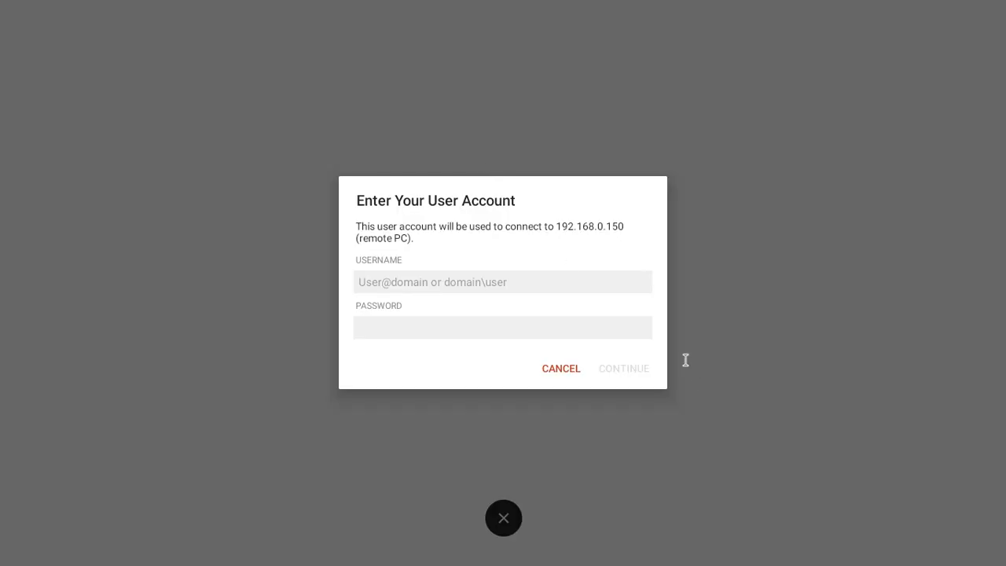
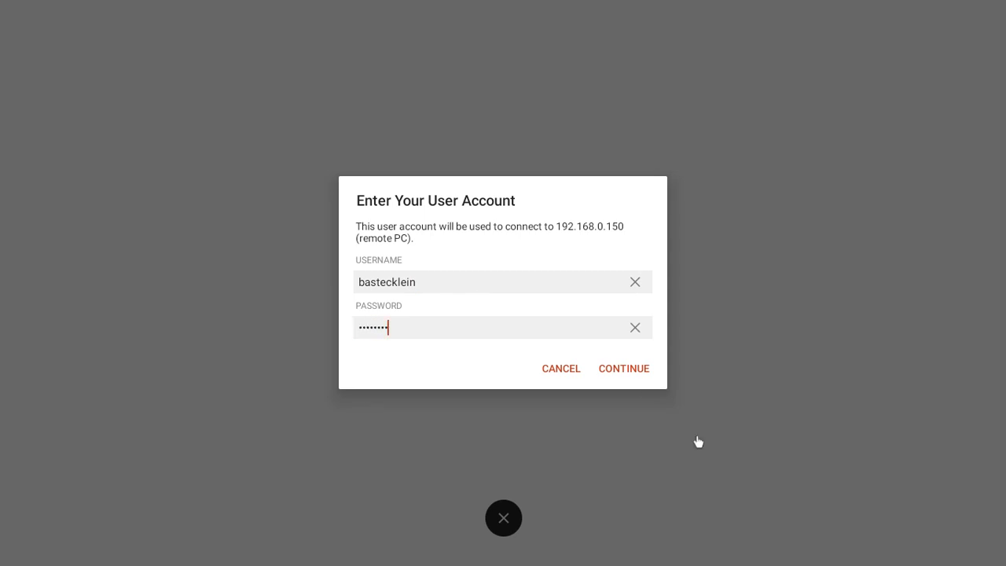
left_click(622, 368)
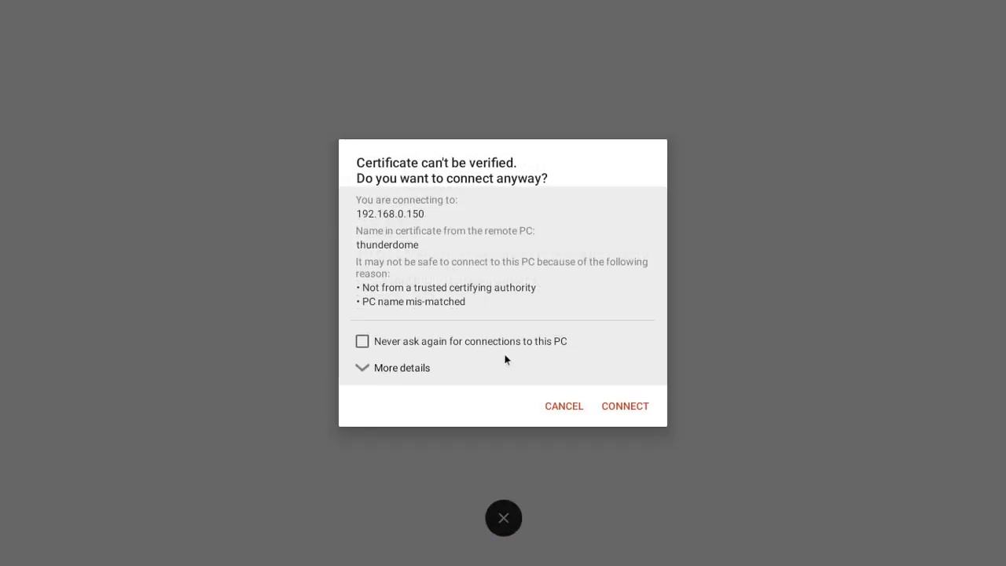
left_click(625, 405)
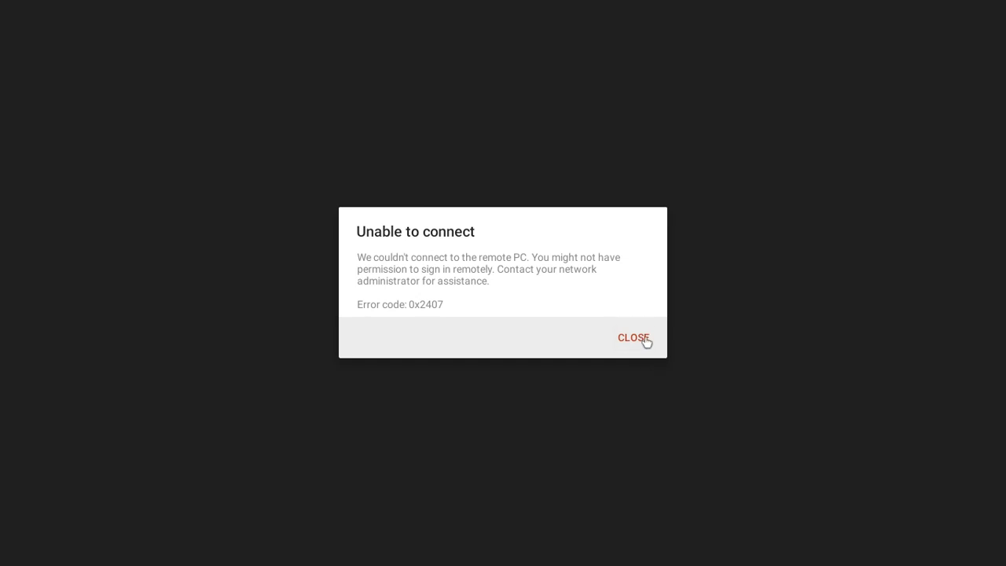
left_click(633, 338)
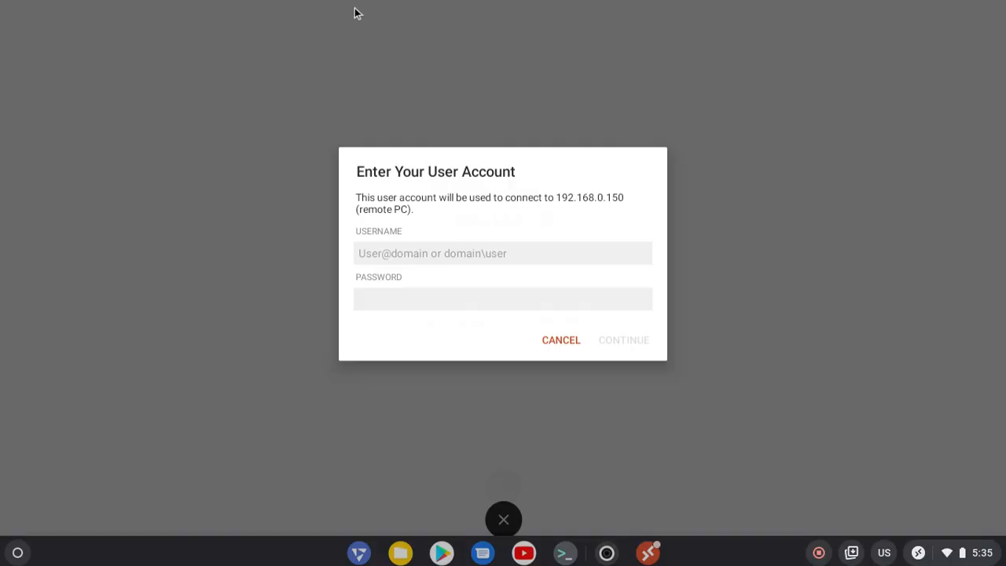
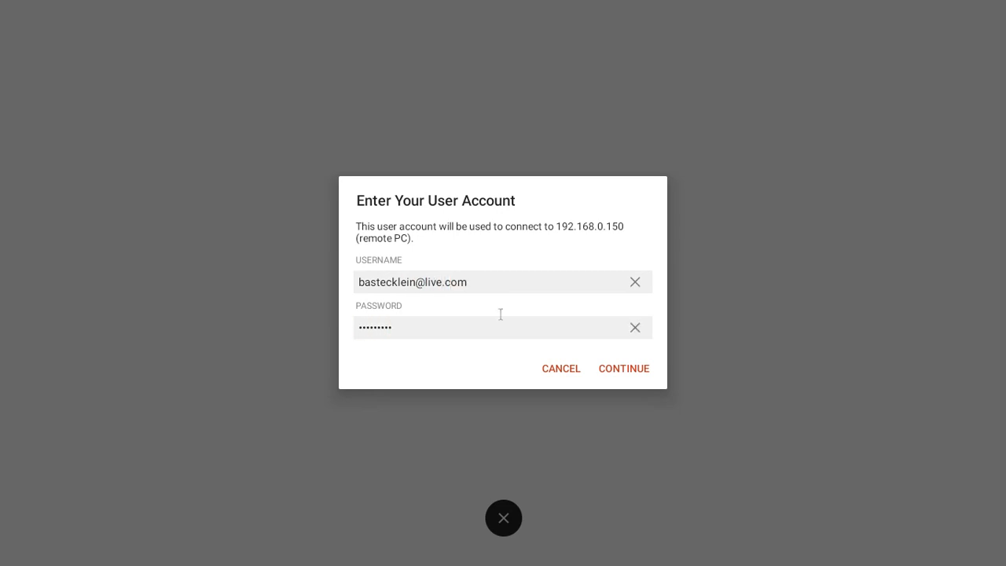
left_click(623, 368)
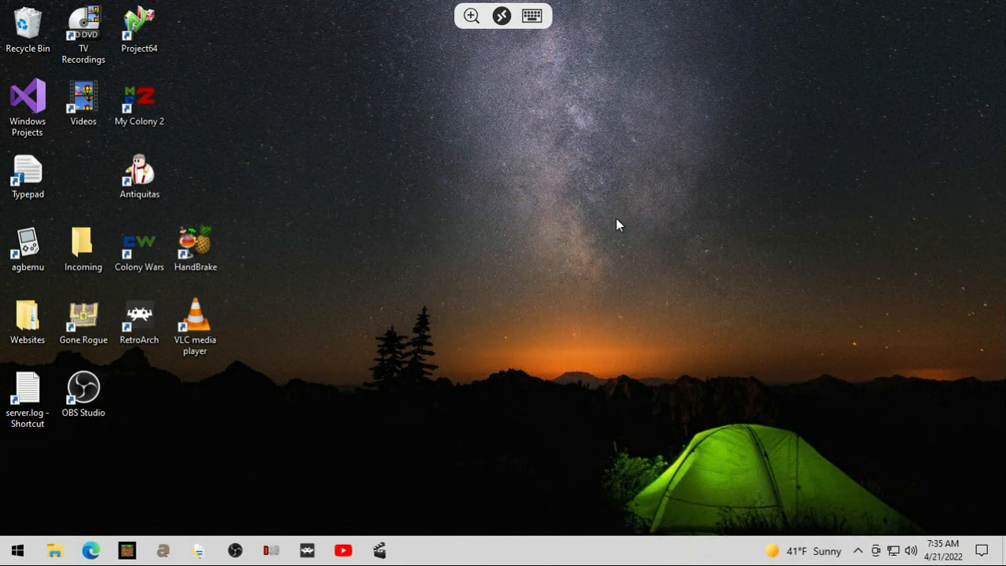
Step: Toggle the remote Start menu, then launch File Explorer to the This PC view
left_click(17, 551)
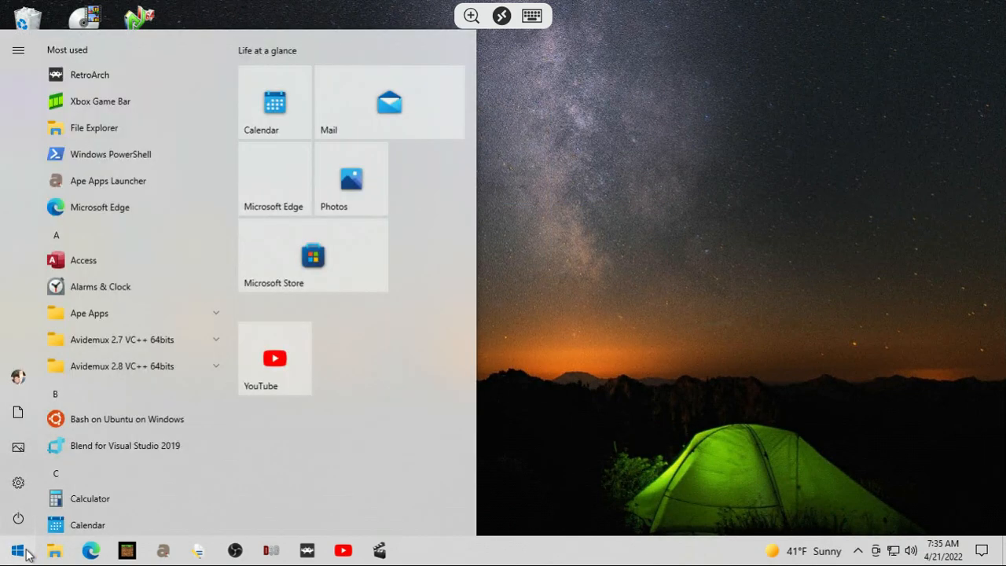
left_click(17, 550)
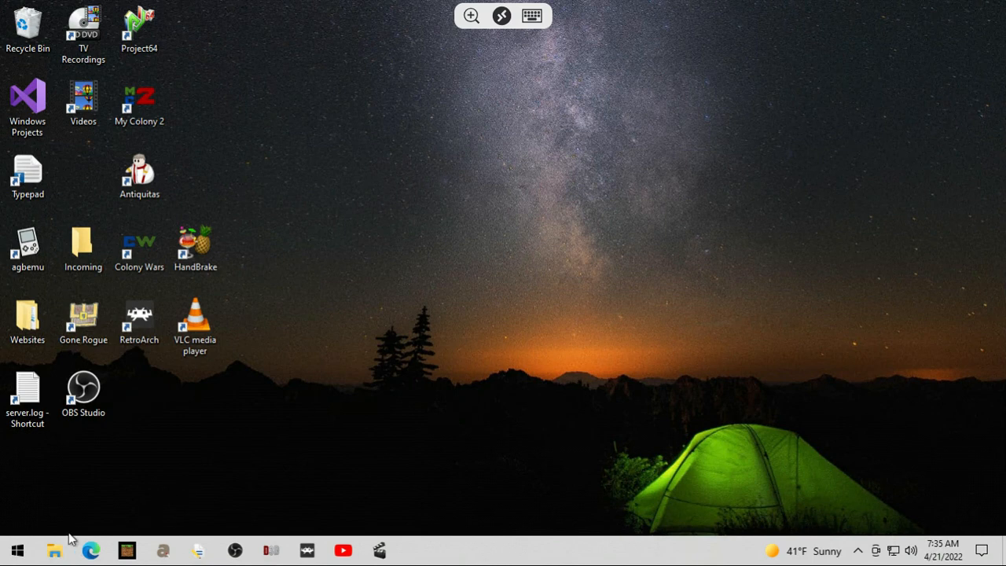
left_click(54, 551)
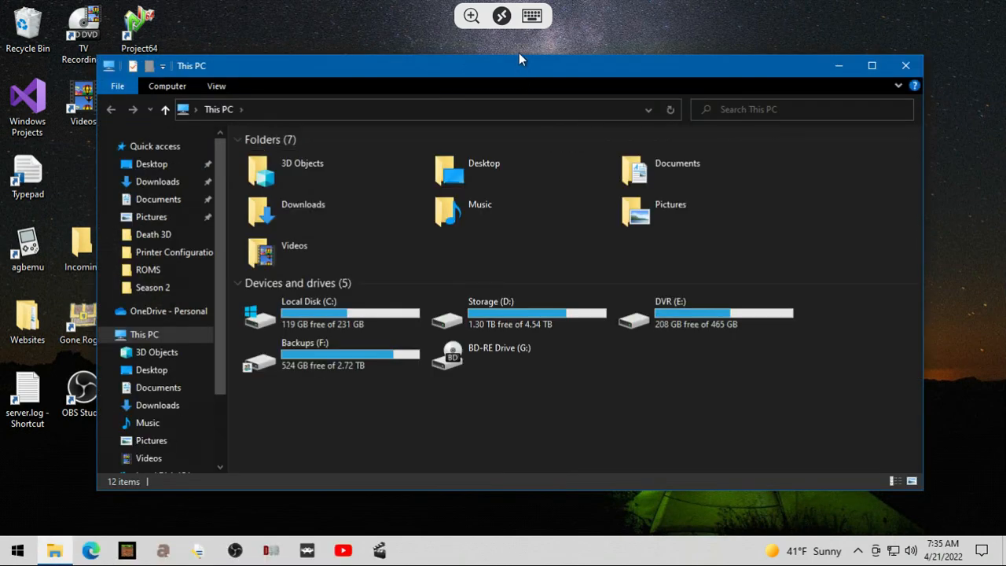
left_click_drag(519, 60, 362, 55)
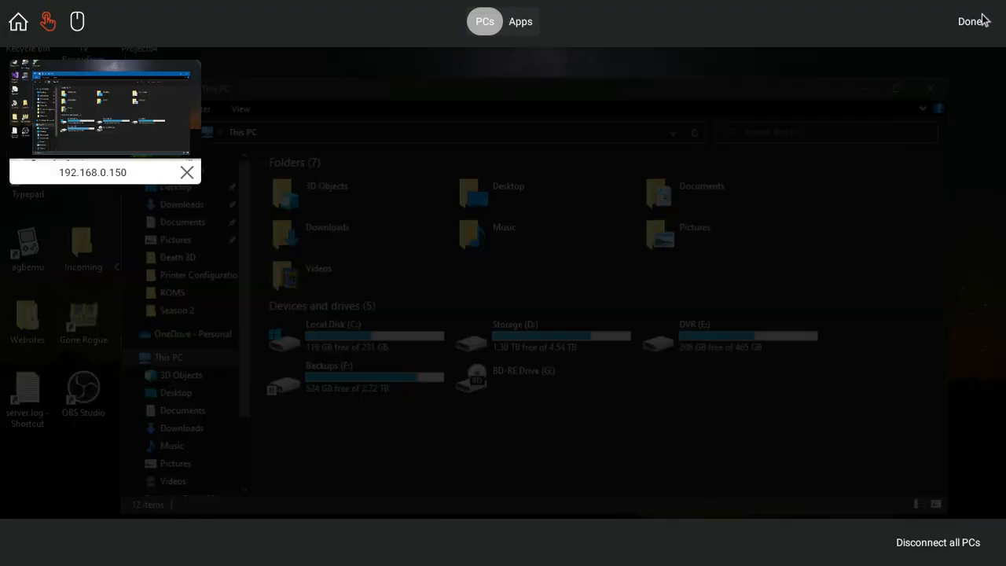
Step: Disconnect the 192.168.0.150 session from the session panel
left_click(973, 22)
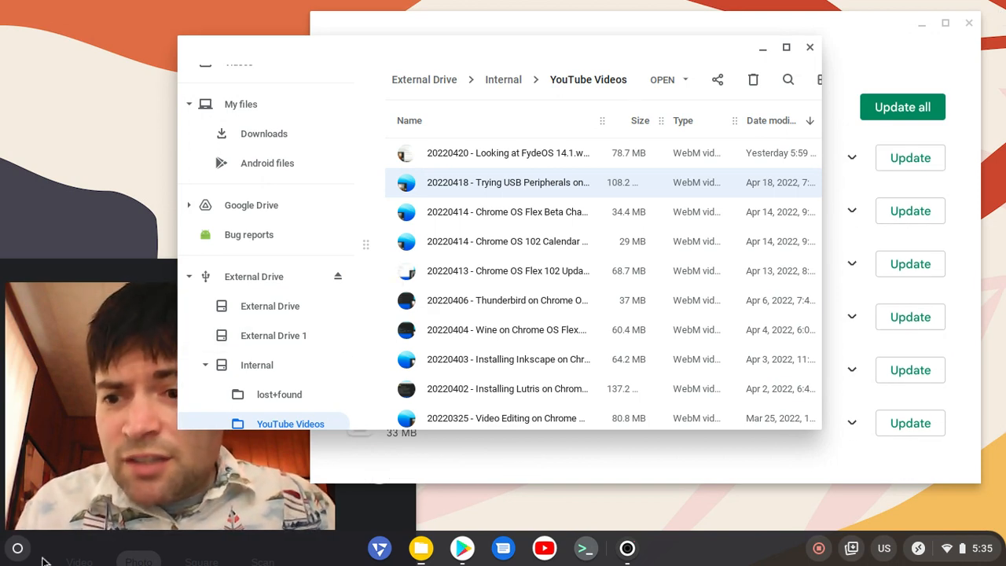
Step: Launch Minecraft from the shelf app launcher to its title screen
left_click(17, 549)
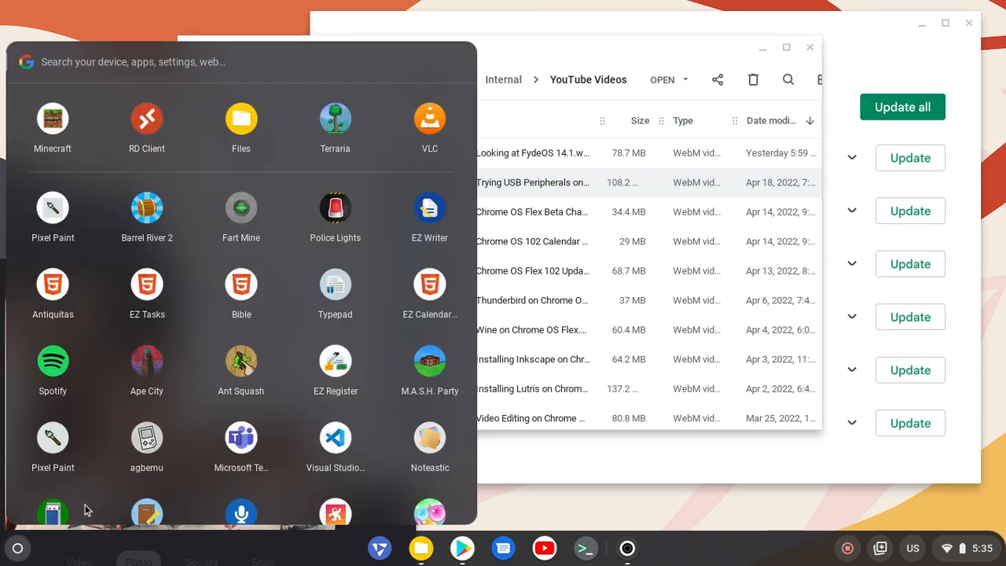
mouse_move(494, 66)
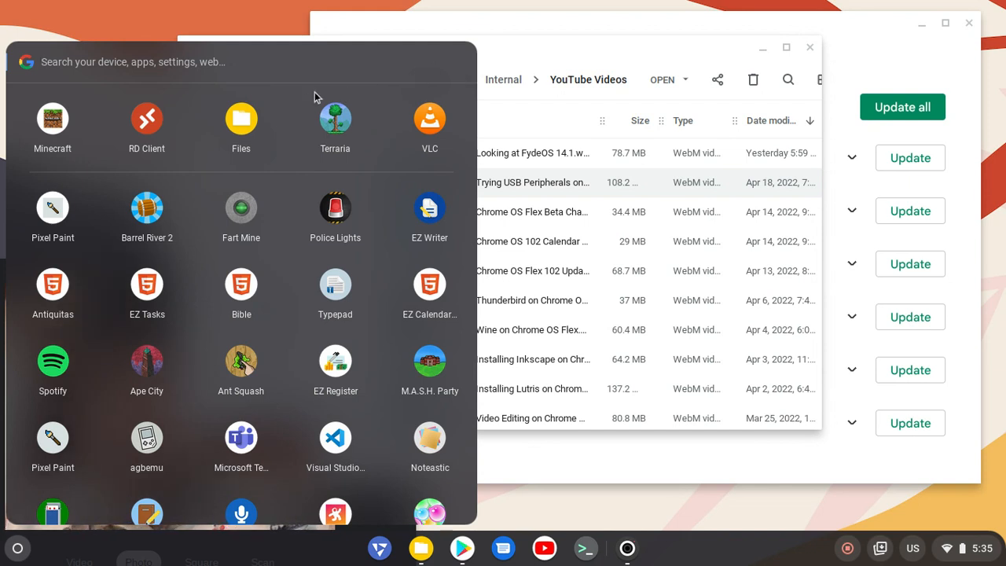
mouse_move(336, 119)
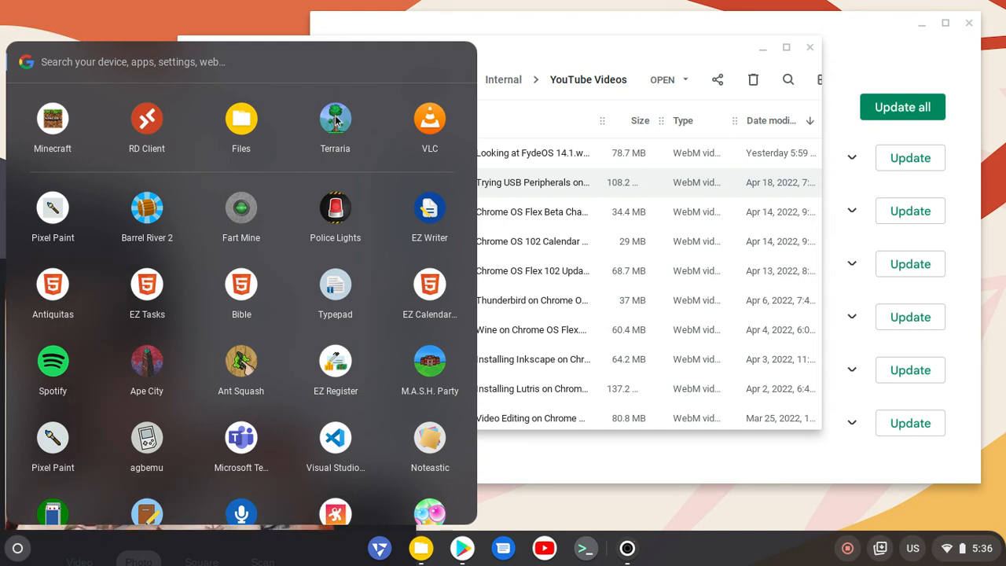
mouse_move(396, 110)
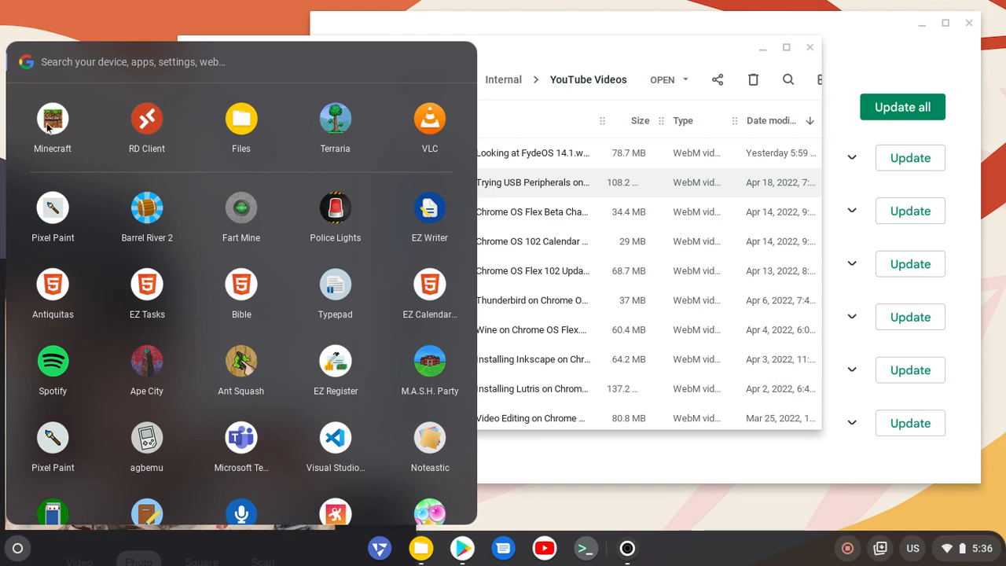
left_click(53, 118)
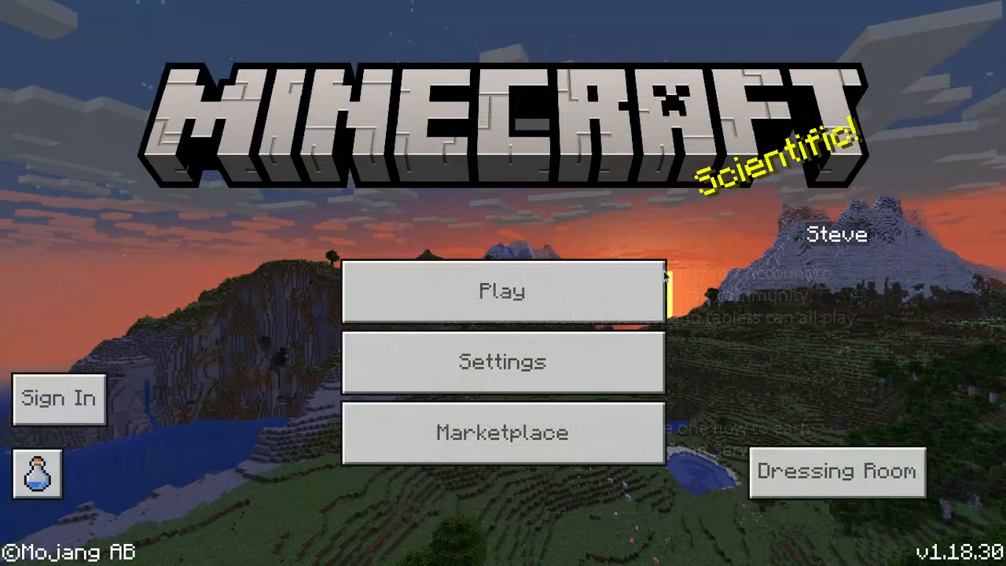
mouse_move(503, 362)
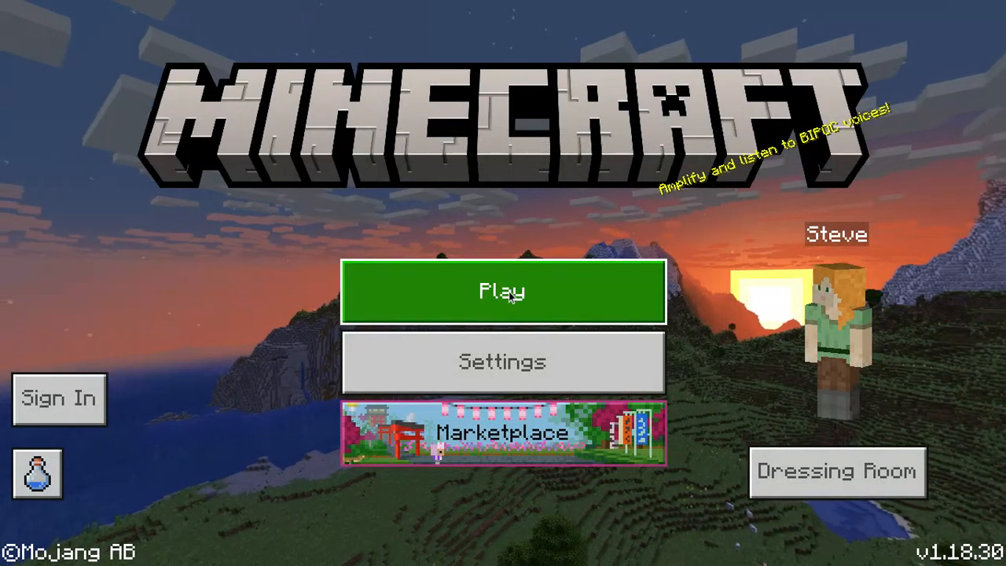
Step: Create a default Survival world via Play > Create New and accept the online play notice
left_click(503, 290)
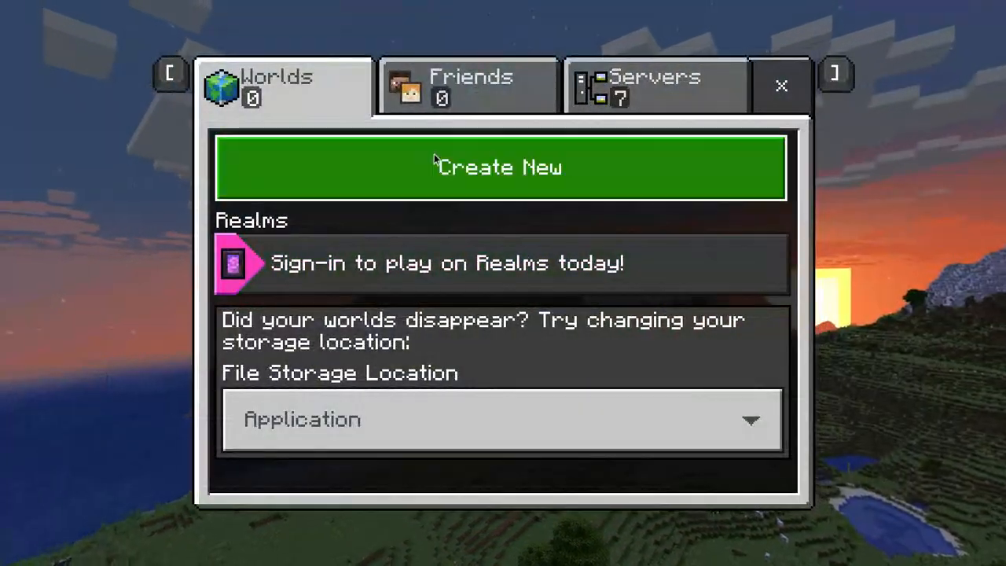
left_click(780, 85)
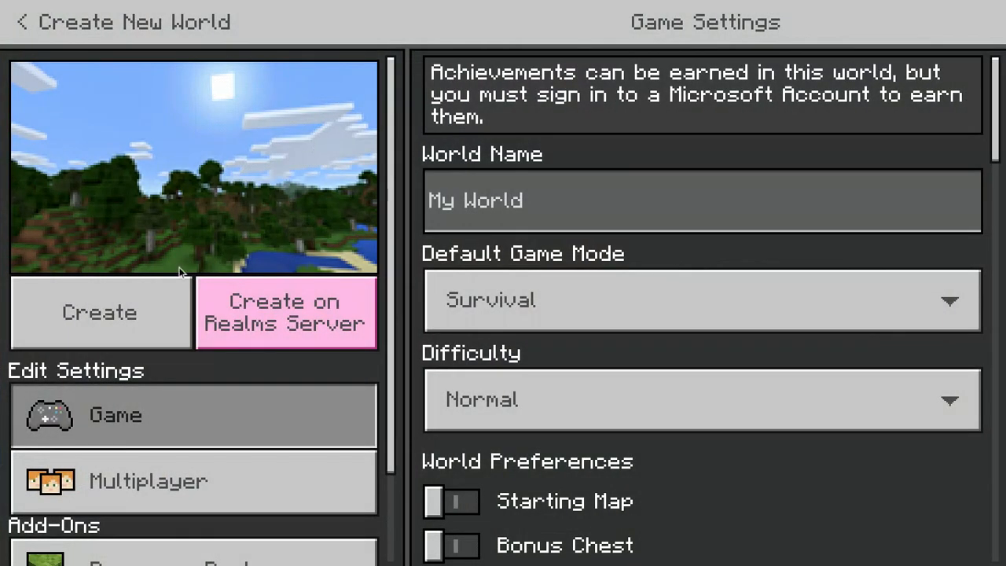
left_click(100, 312)
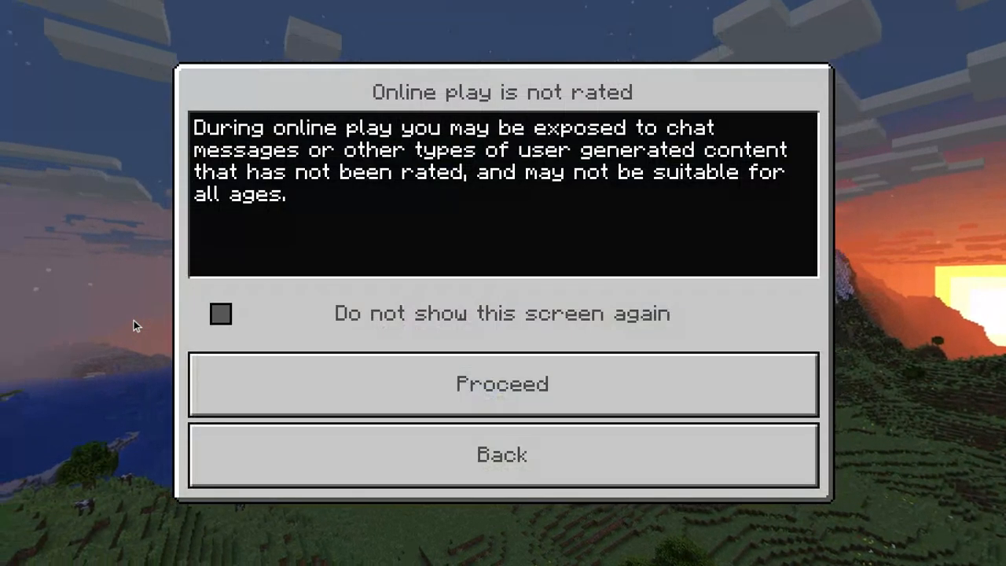
left_click(502, 384)
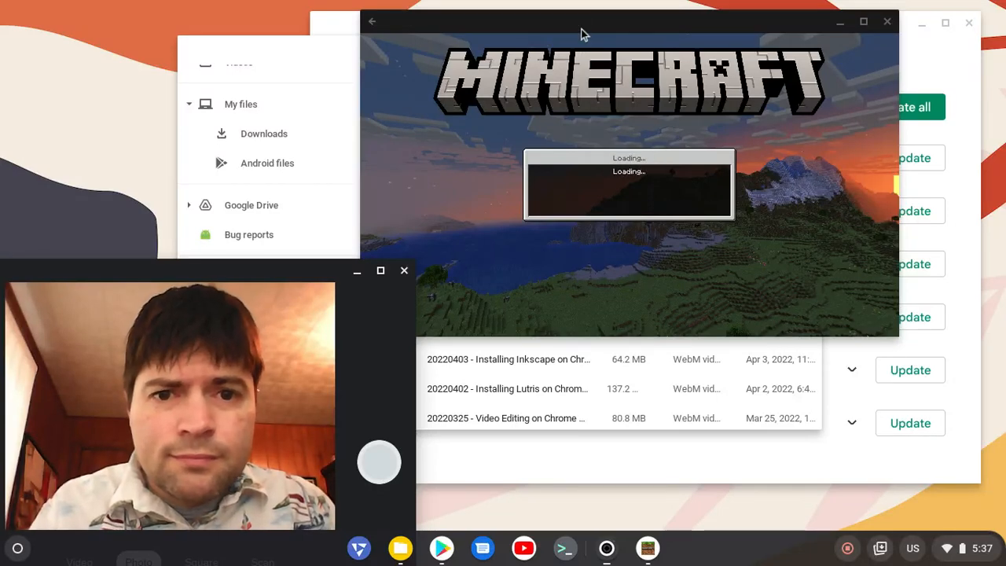
Step: Look around My World, save and quit to the worlds list, and close Minecraft
left_click_drag(584, 33, 580, 49)
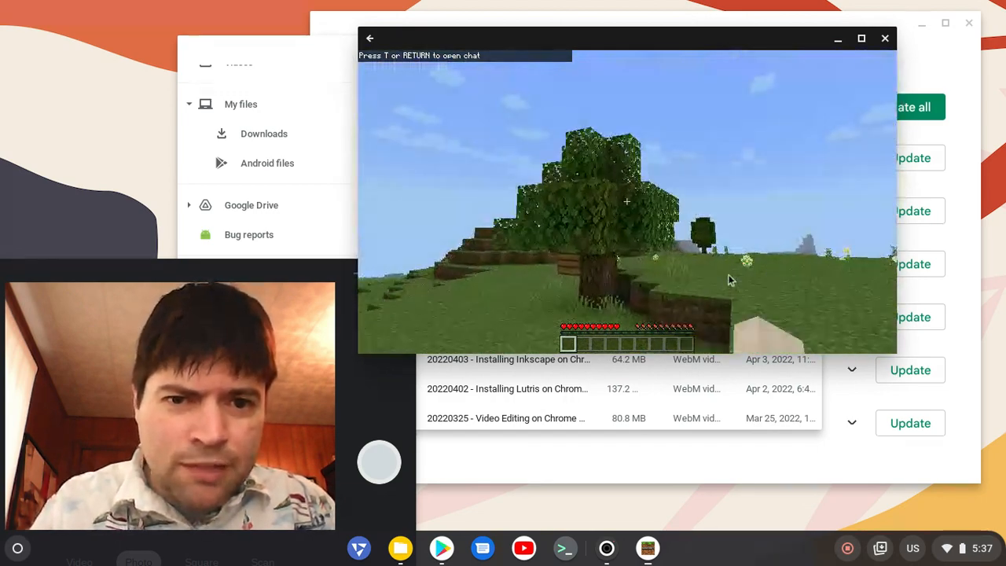
key("e")
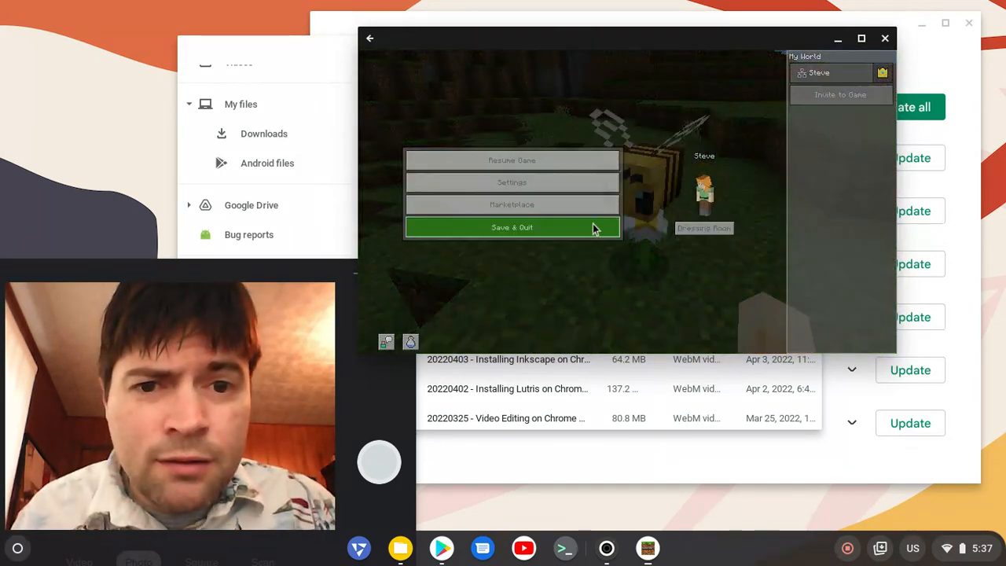
left_click(512, 227)
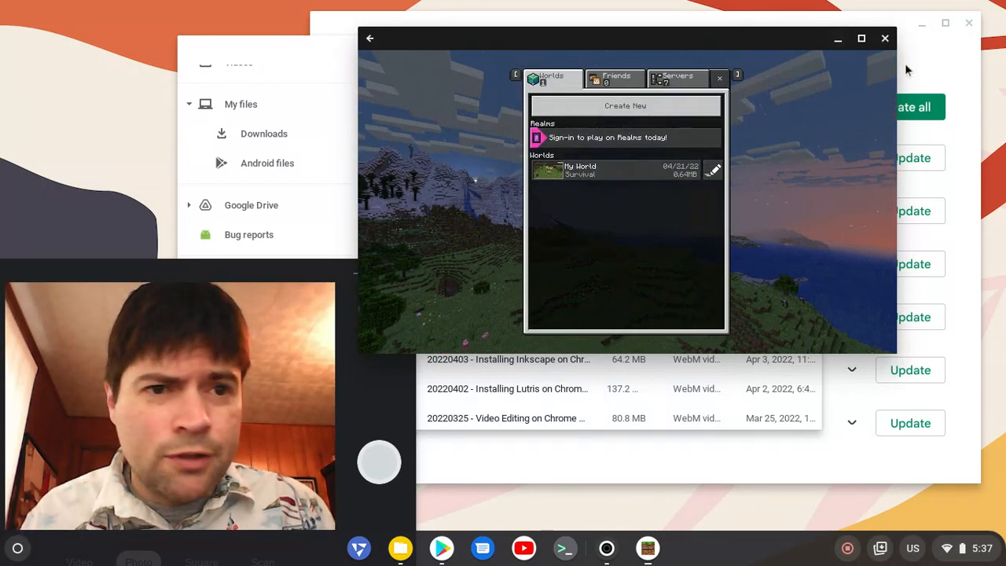
left_click(17, 547)
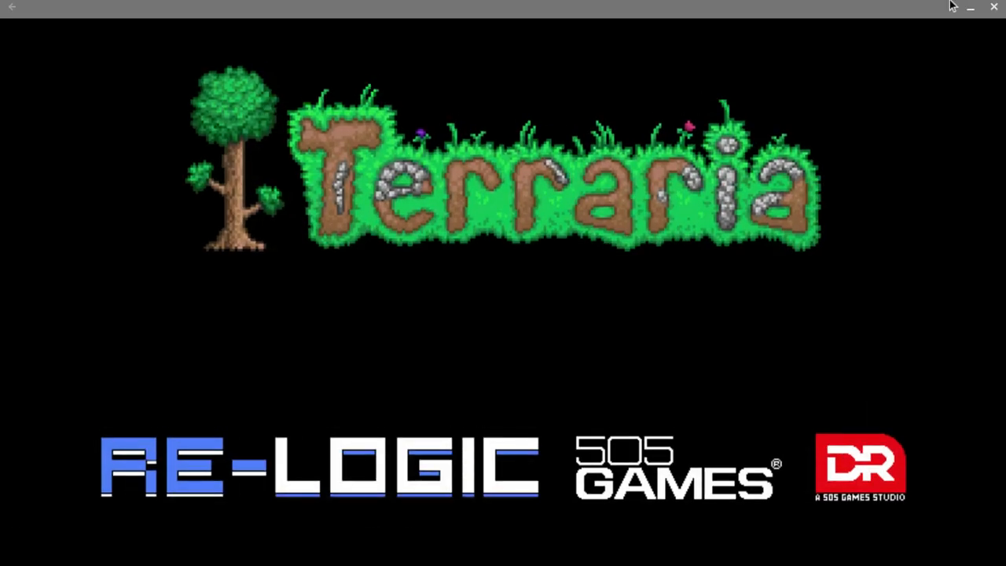
mouse_move(723, 82)
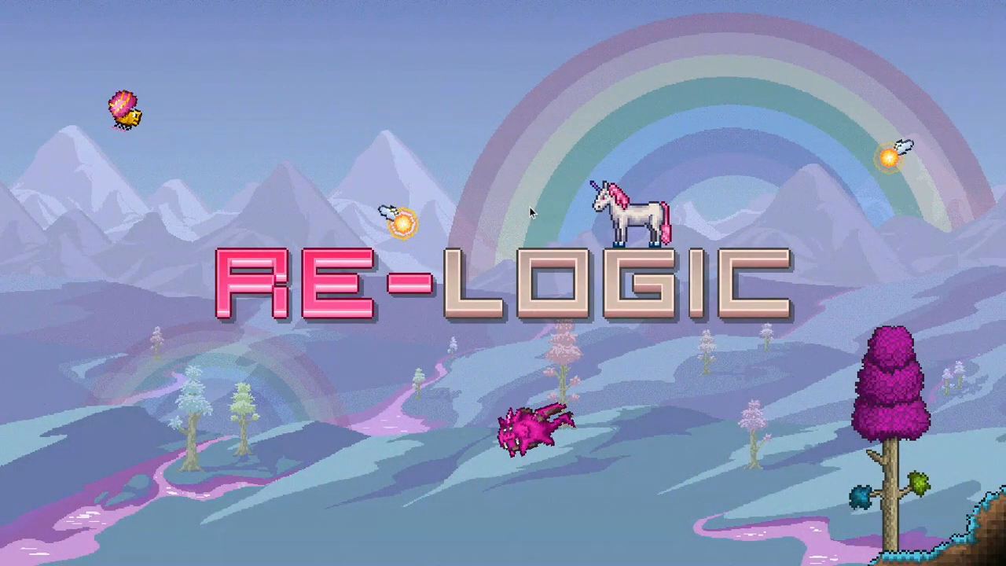
mouse_move(305, 349)
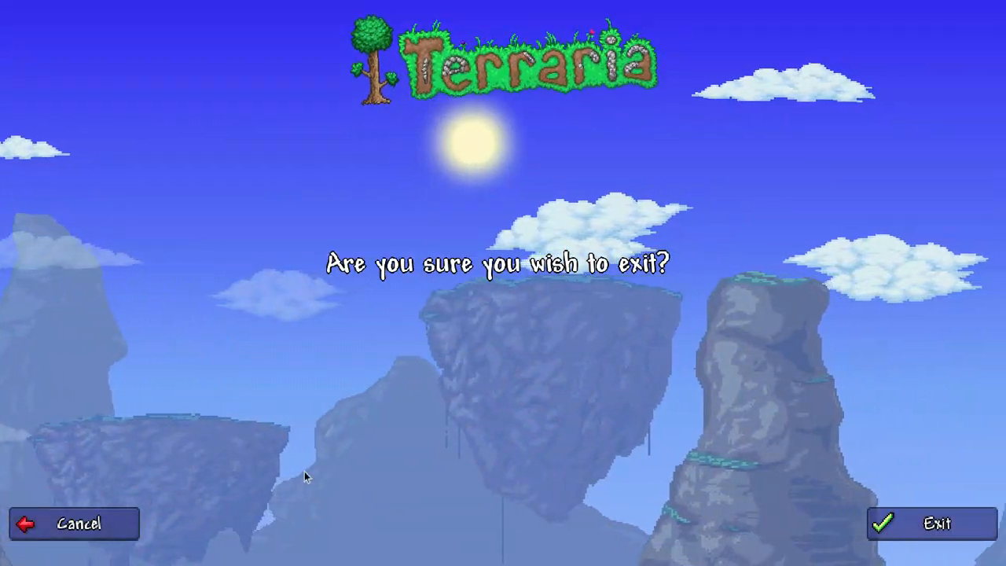
Step: Confirm Exit on Terraria's quit prompt, returning to Play Store pending downloads
left_click(933, 522)
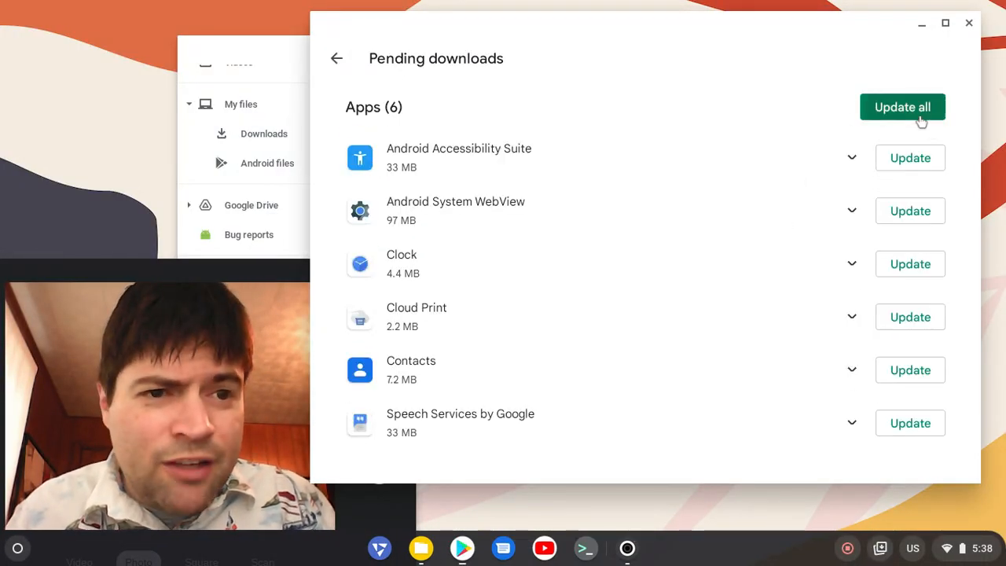
Step: Bring Files forward and browse to the empty Android files folder under My files
left_click(903, 107)
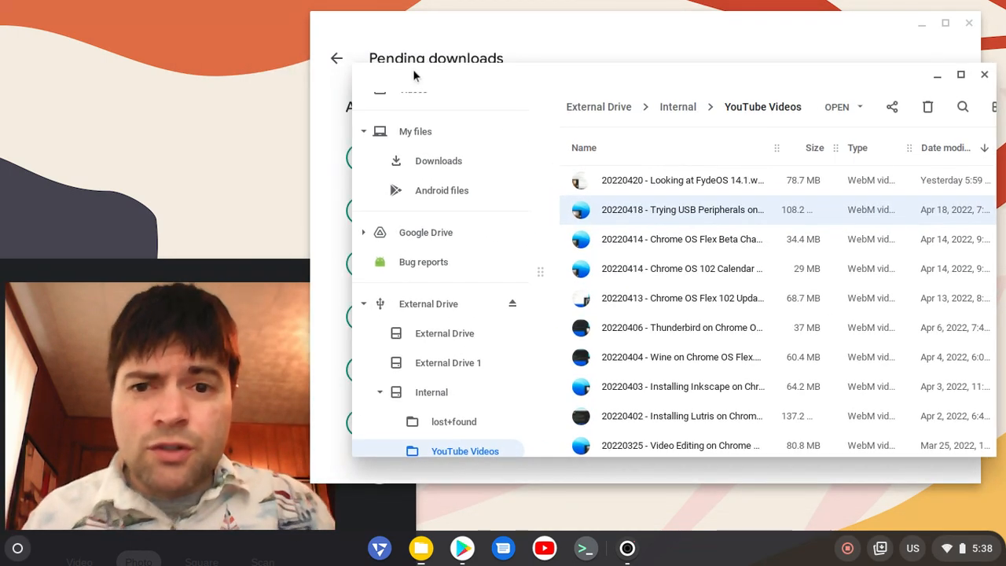
scroll("up", 3)
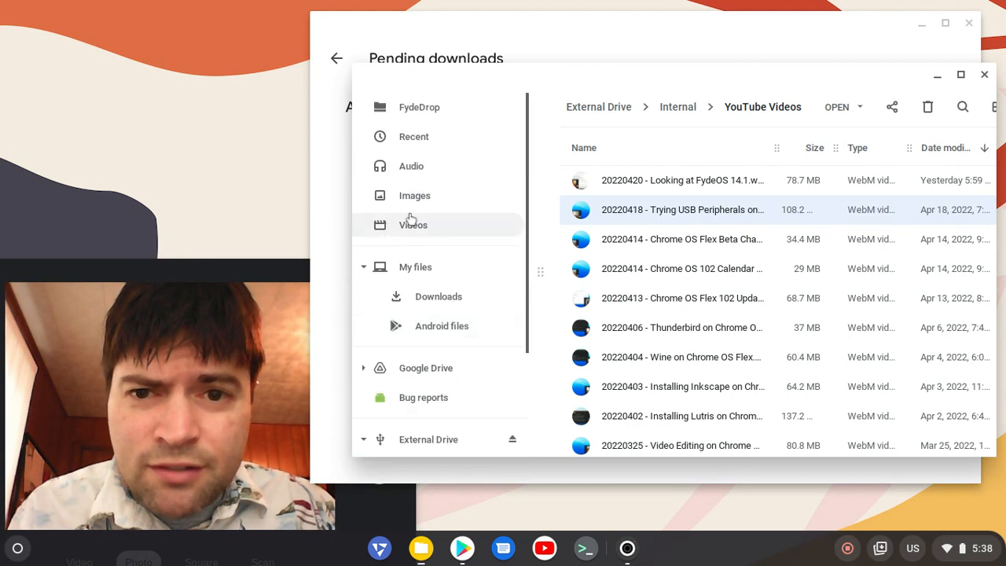
left_click(442, 326)
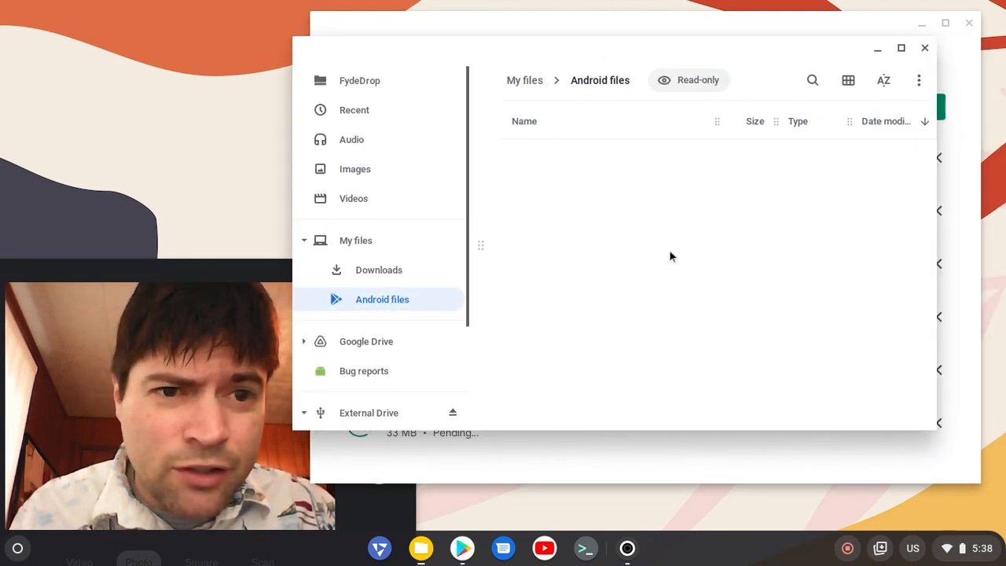
mouse_move(620, 294)
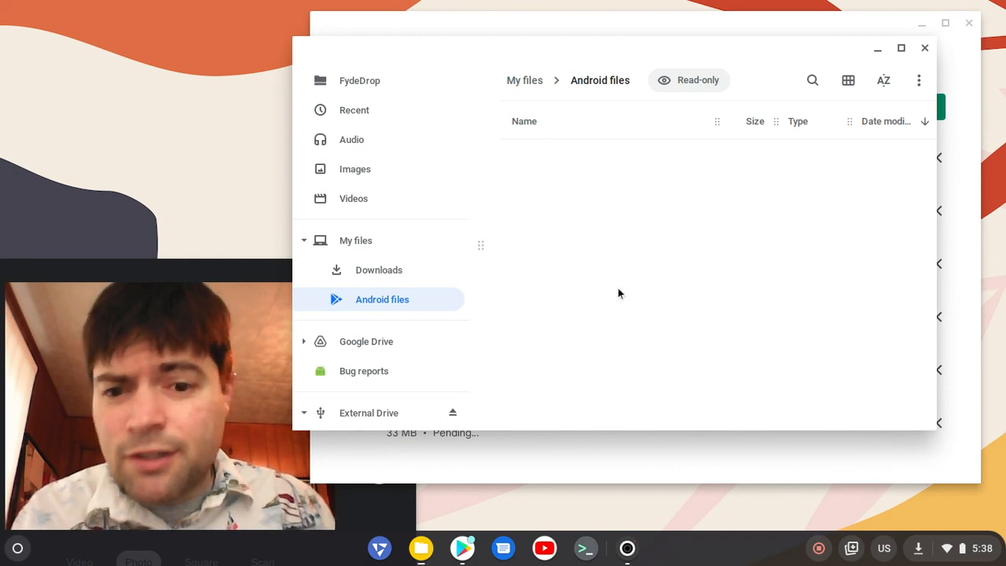
mouse_move(616, 295)
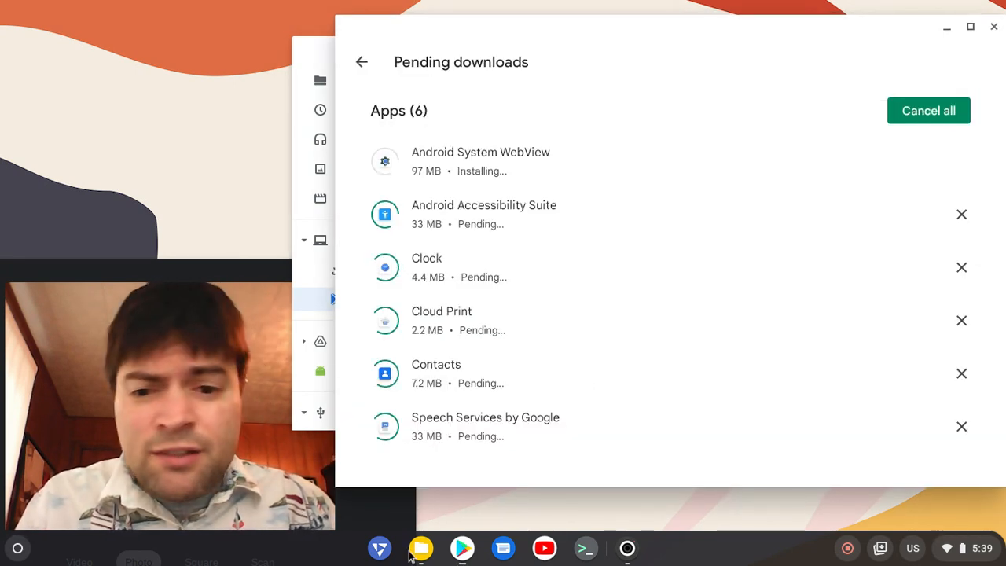
mouse_move(421, 547)
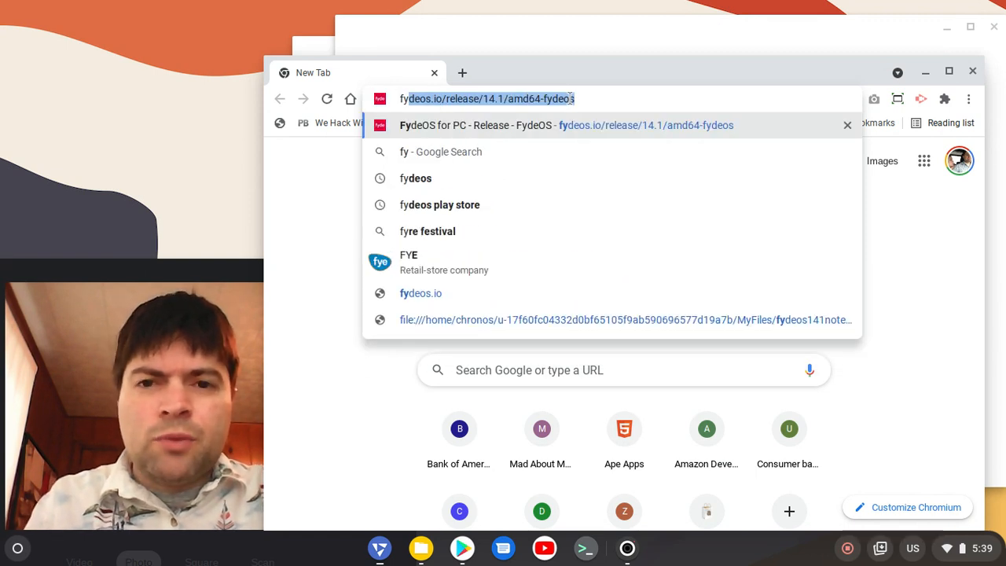
Step: Navigate to fydeos.io via the omnibox and reach the FydeOS for PC download page
type("fydeos.io")
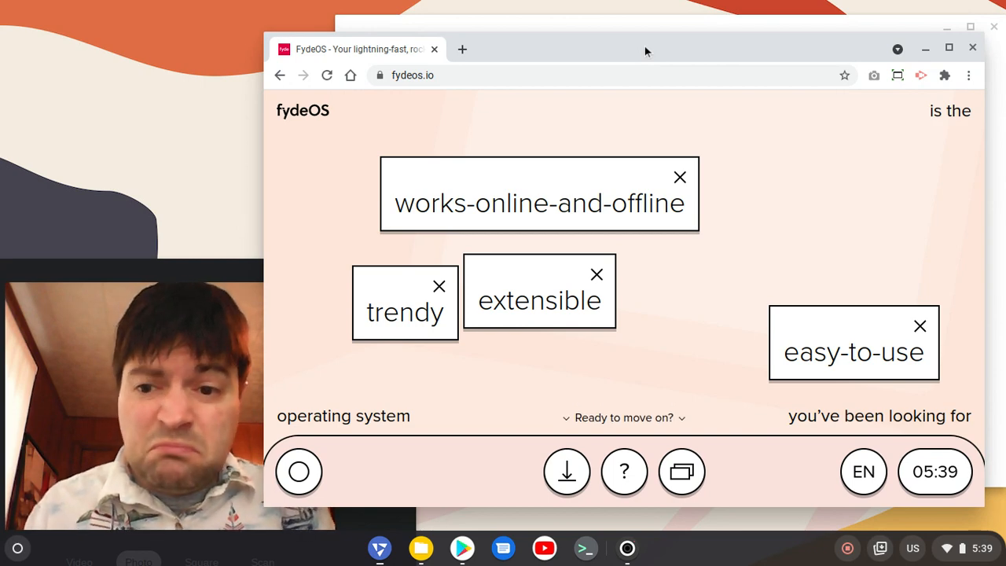
left_click(566, 472)
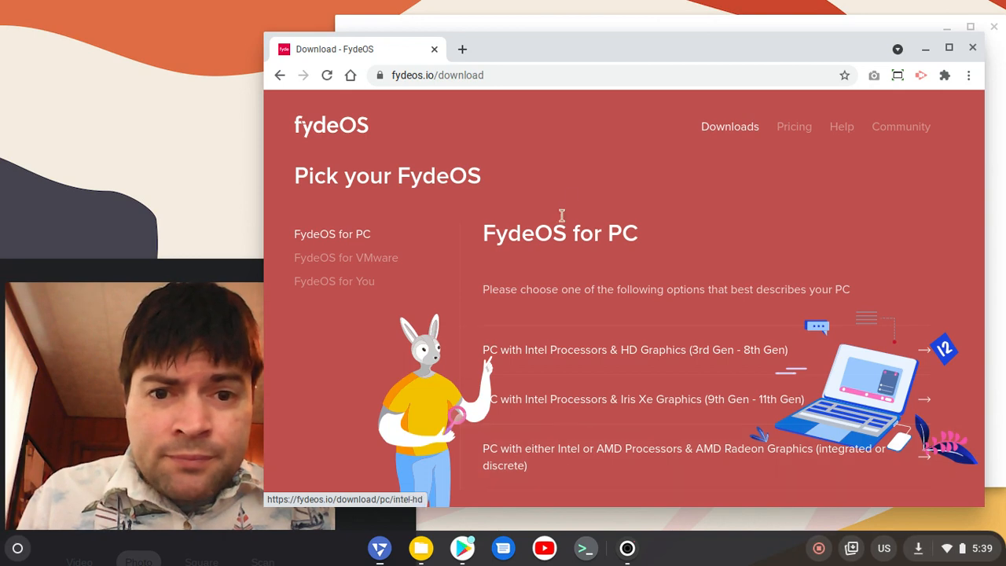
mouse_move(794, 126)
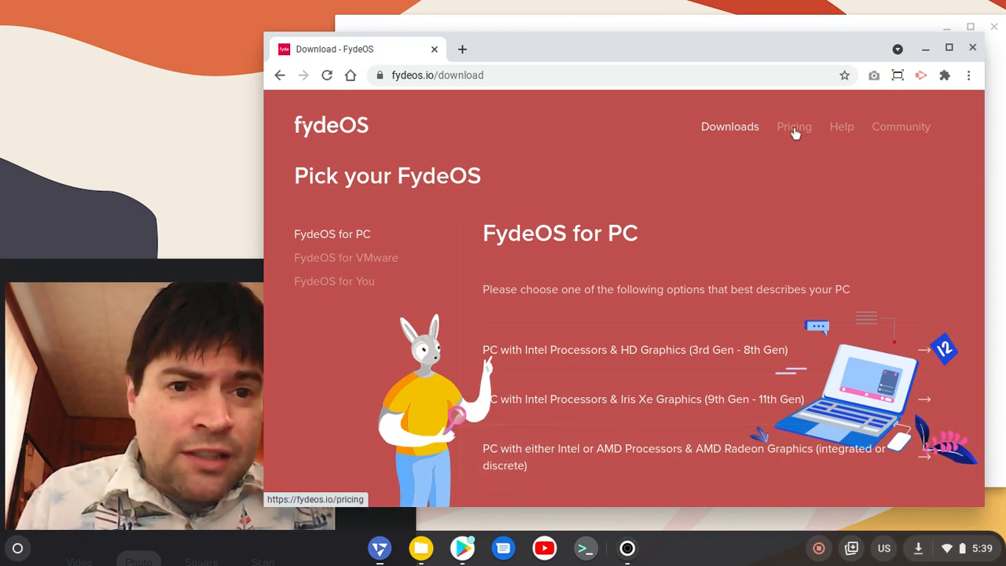
left_click(793, 126)
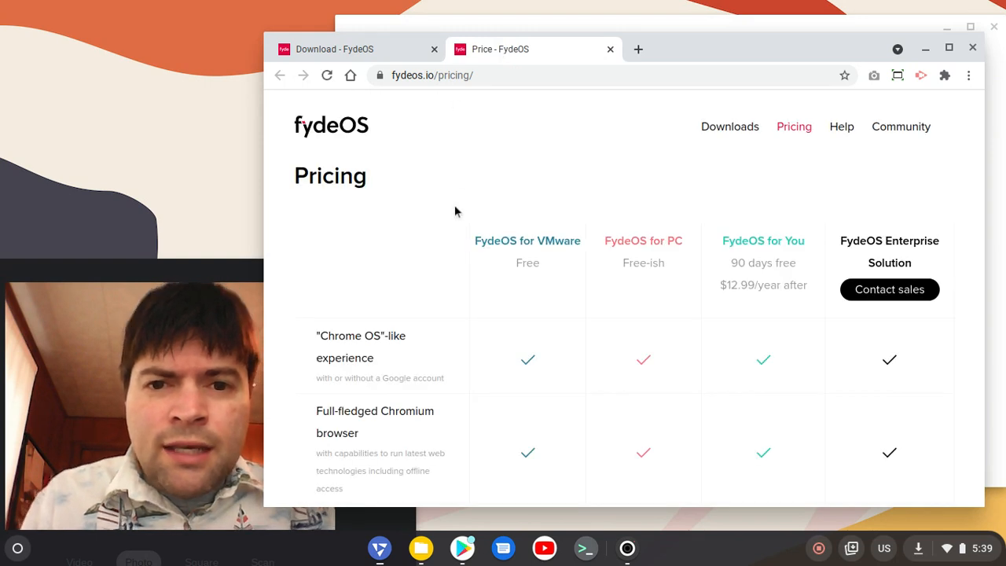
scroll("down", 3)
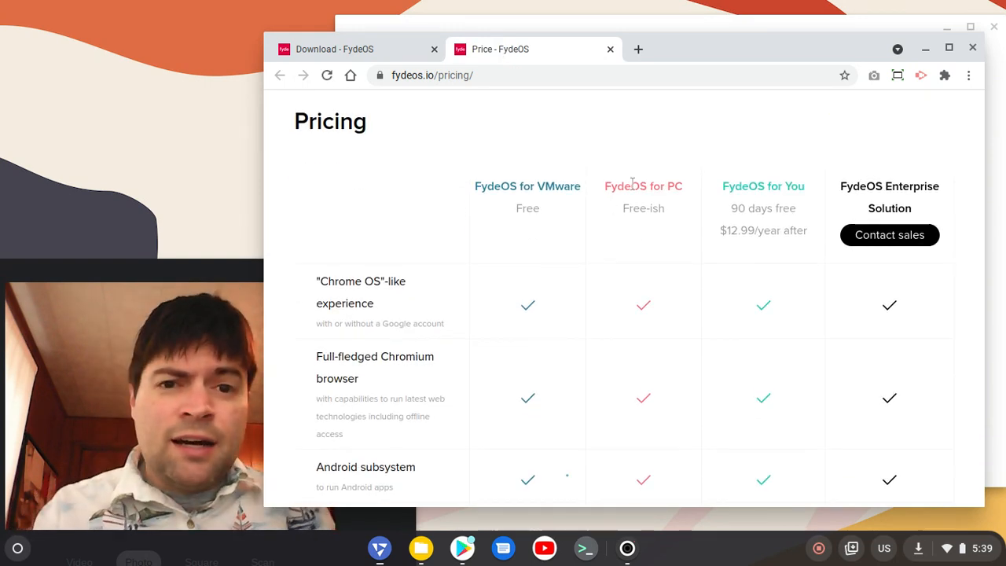
scroll("down", 3)
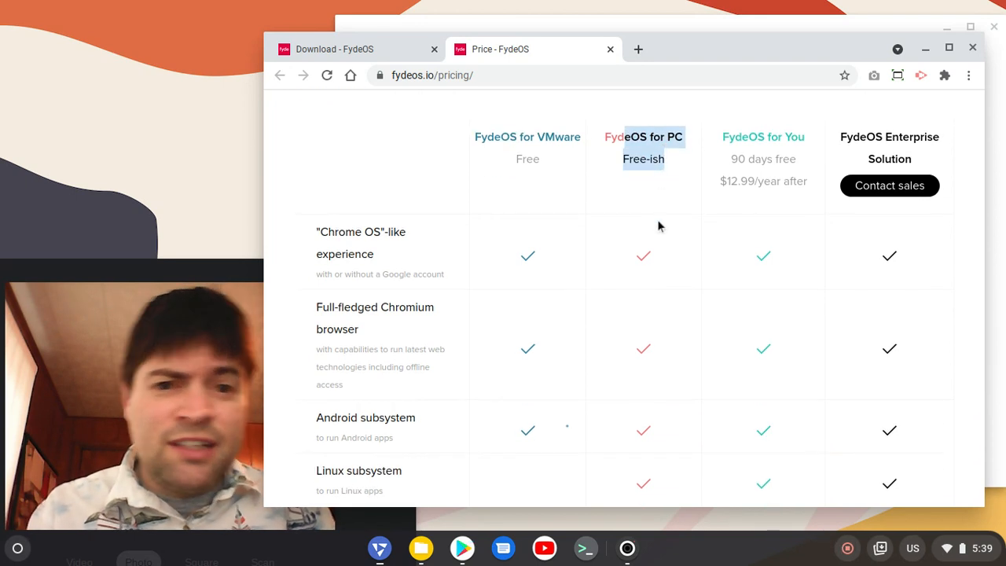
scroll("down", 3)
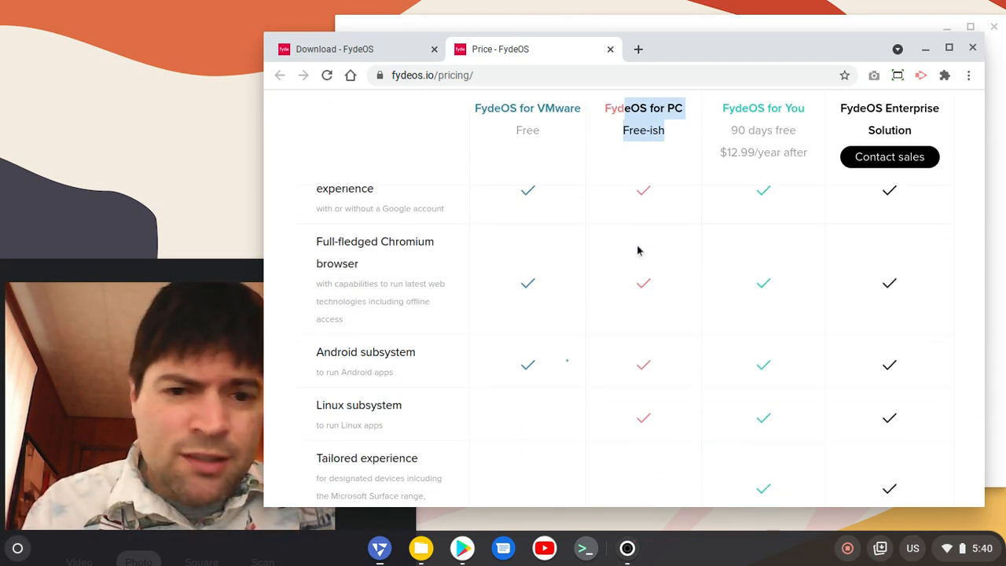
scroll("down", 3)
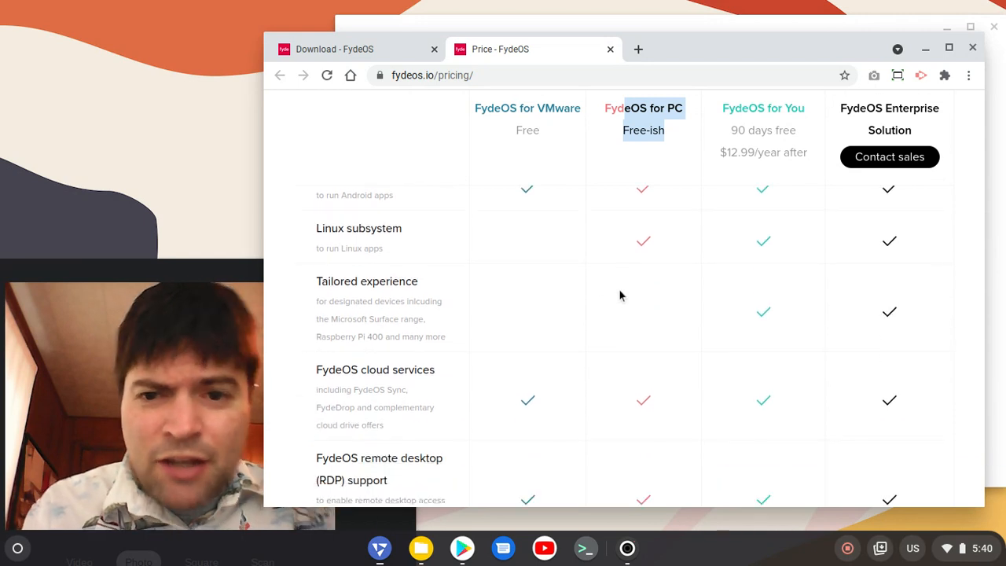
scroll("down", 3)
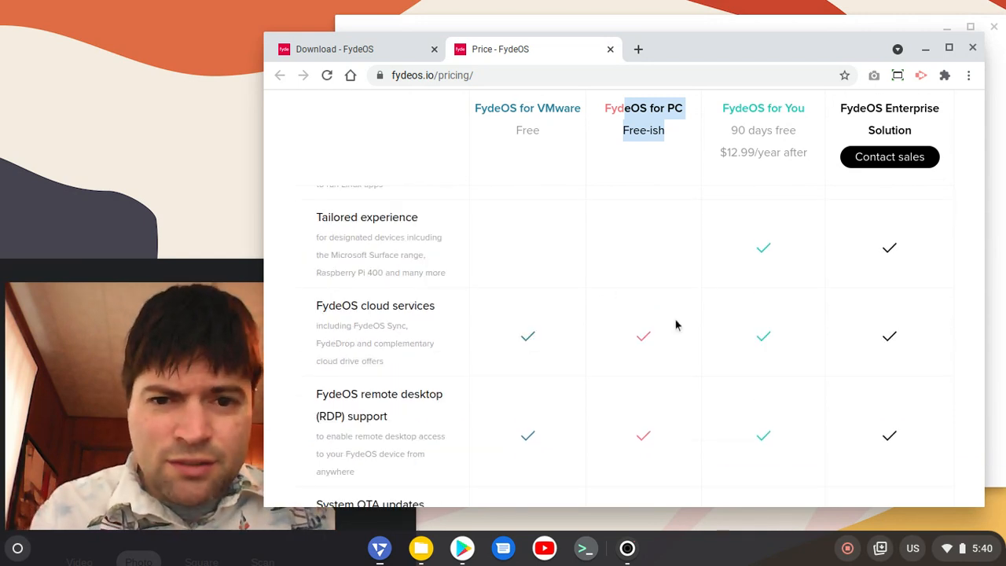
scroll("down", 3)
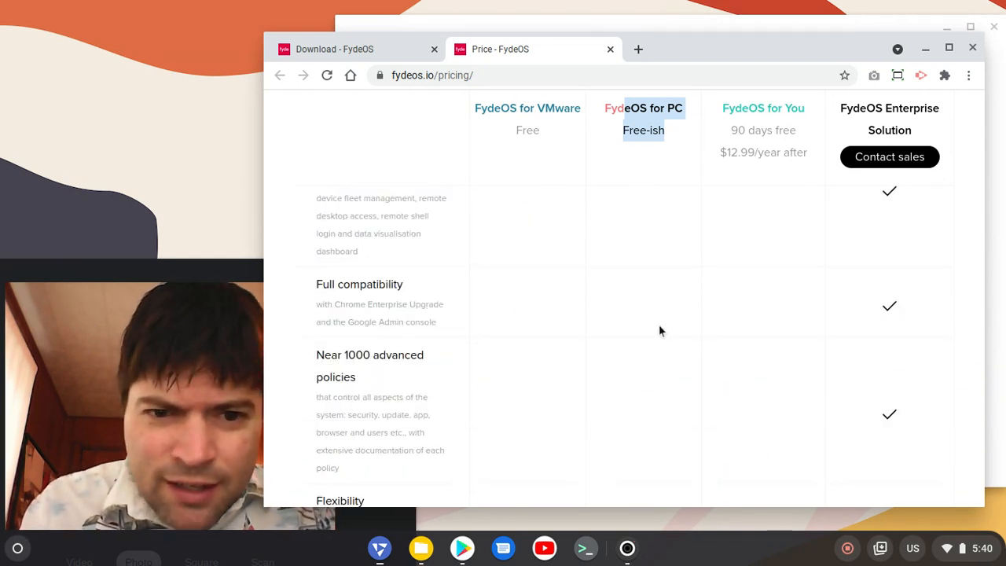
scroll("up", 3)
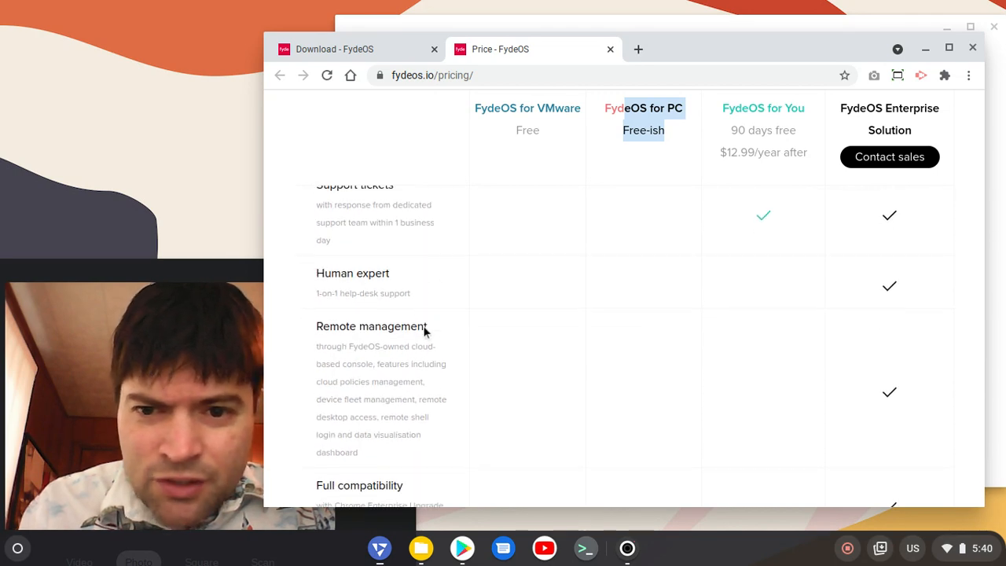
scroll("down", 3)
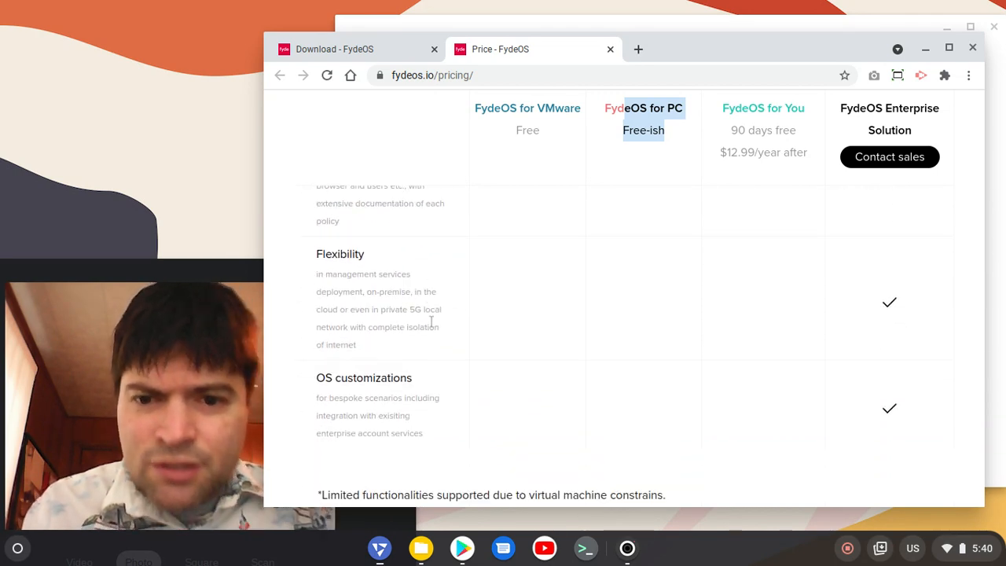
scroll("down", 3)
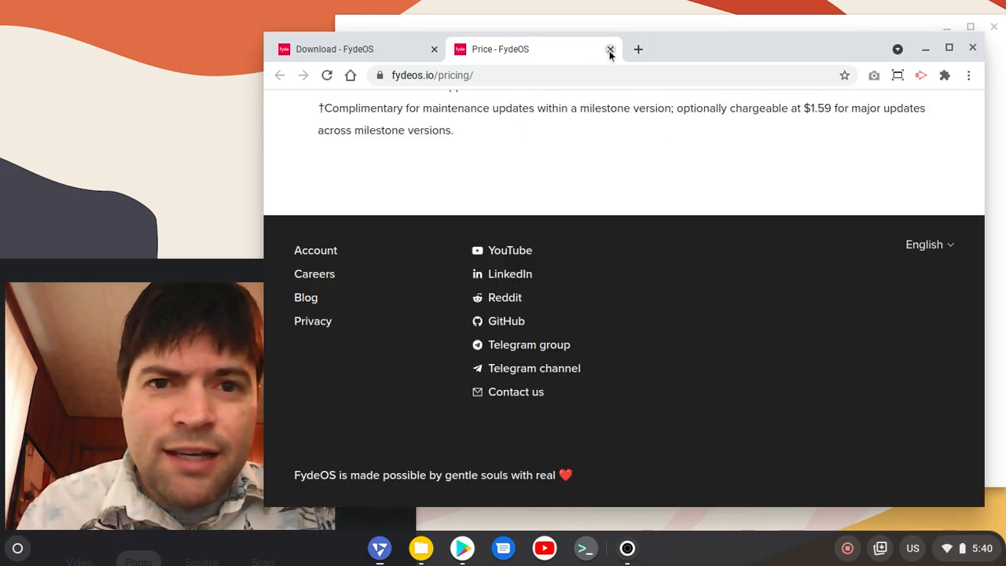
left_click(610, 49)
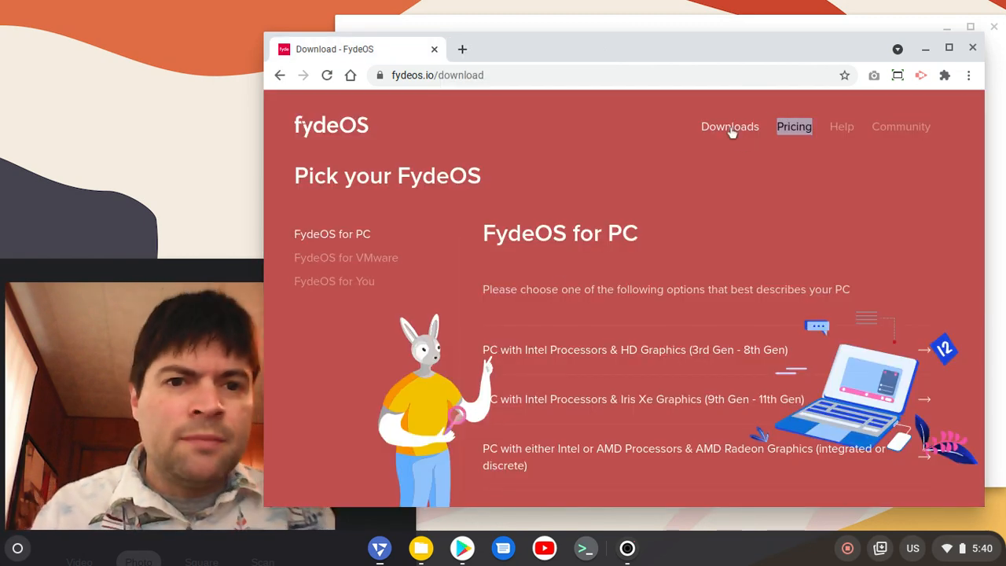
scroll("down", 3)
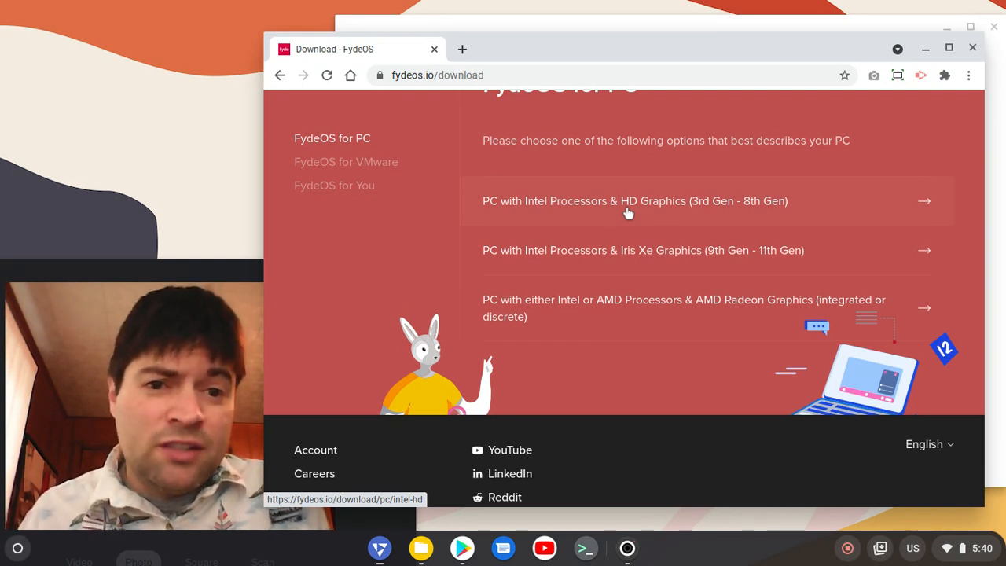
mouse_move(652, 206)
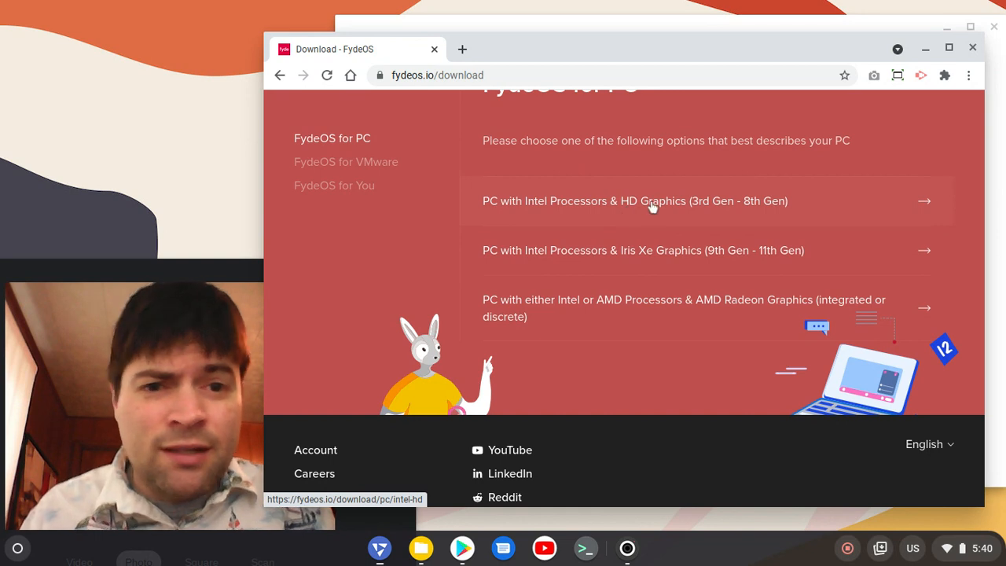
mouse_move(629, 202)
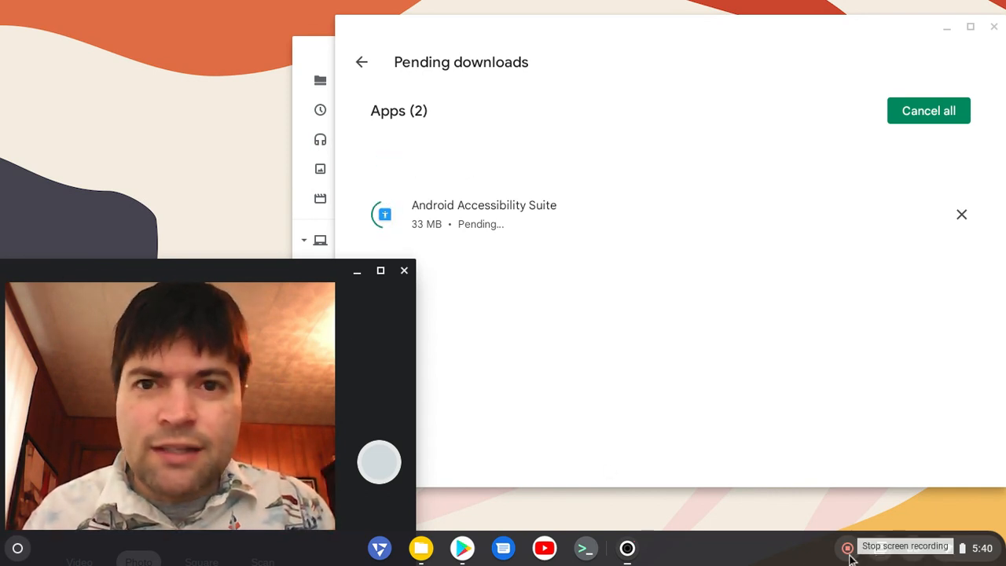
Step: Stop the screen recording from the shelf with only Android Accessibility Suite pending
left_click(962, 214)
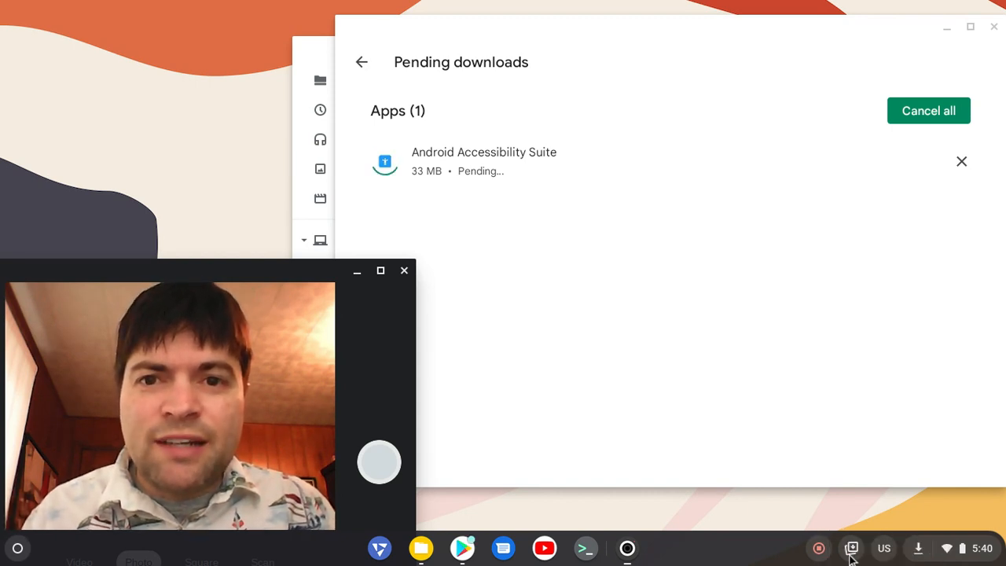
mouse_move(852, 547)
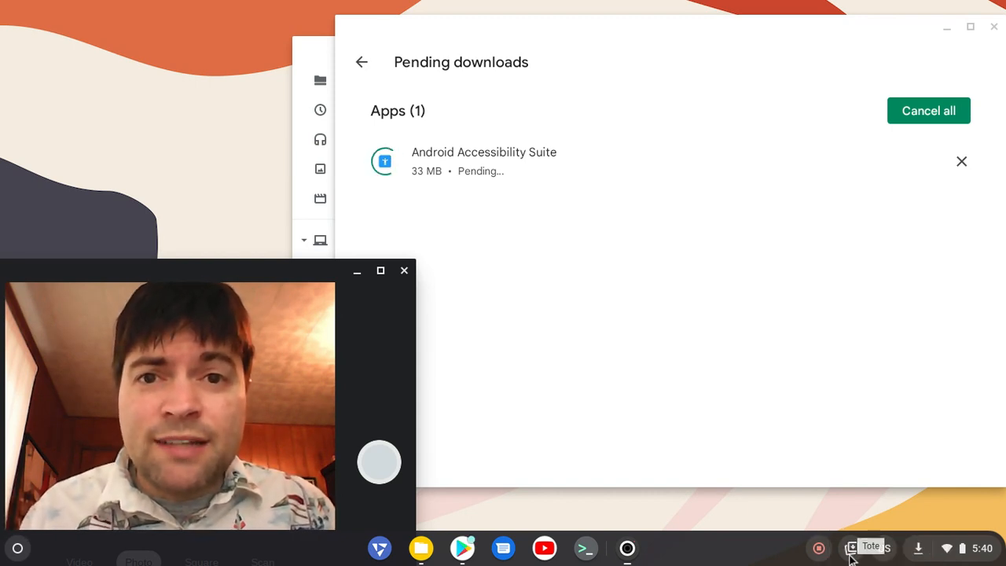